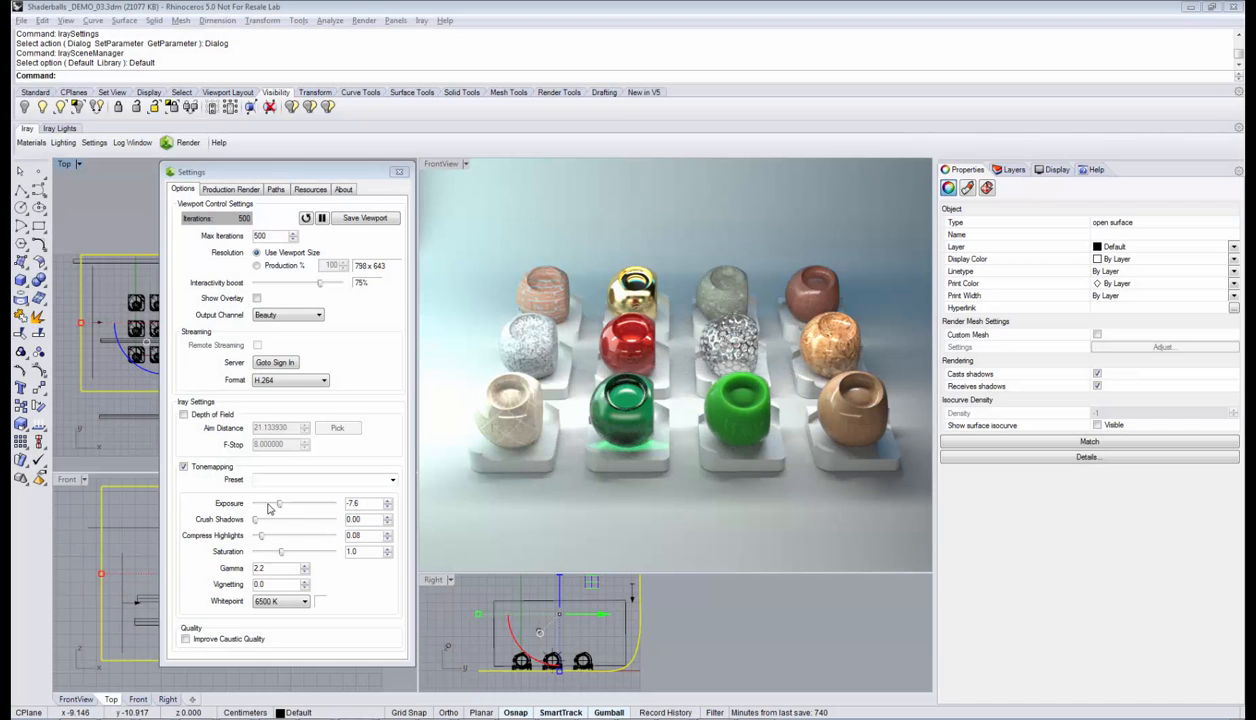
Step: Raise exposure to -7.0 and push highlight compression through 0.68 to 0.77
left_click_drag(272, 504, 285, 504)
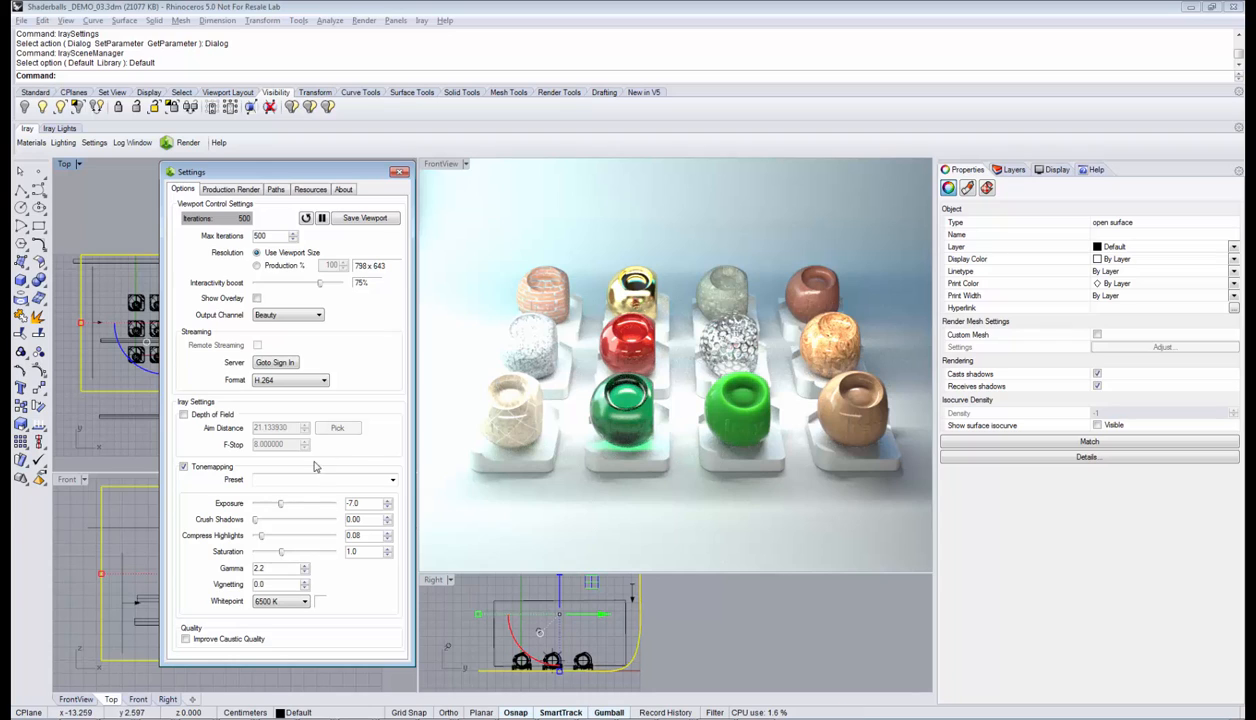
mouse_move(283, 518)
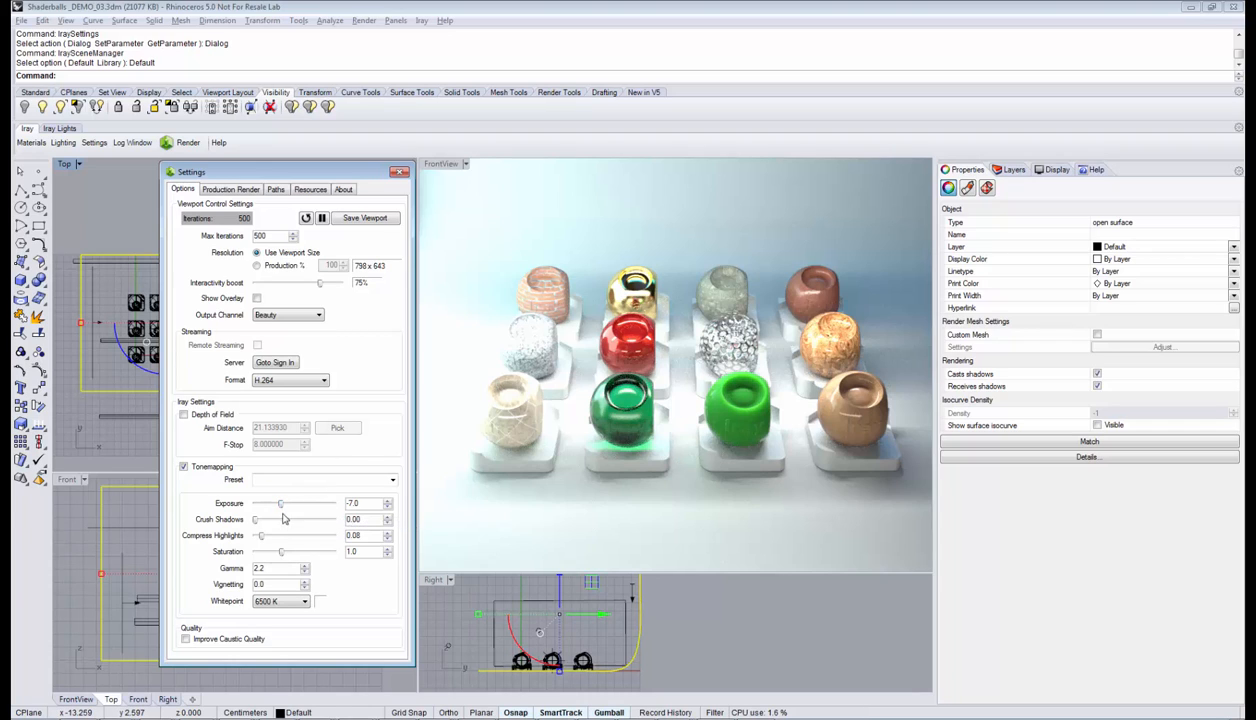
mouse_move(464, 400)
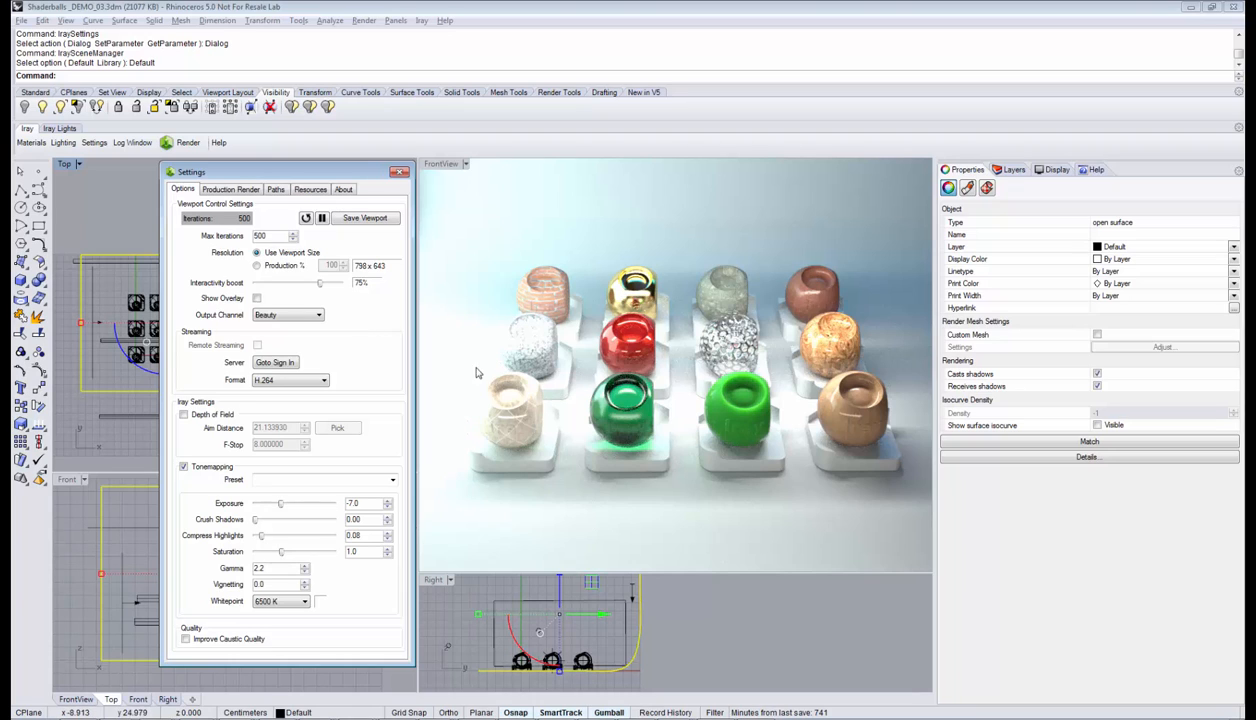
mouse_move(465, 408)
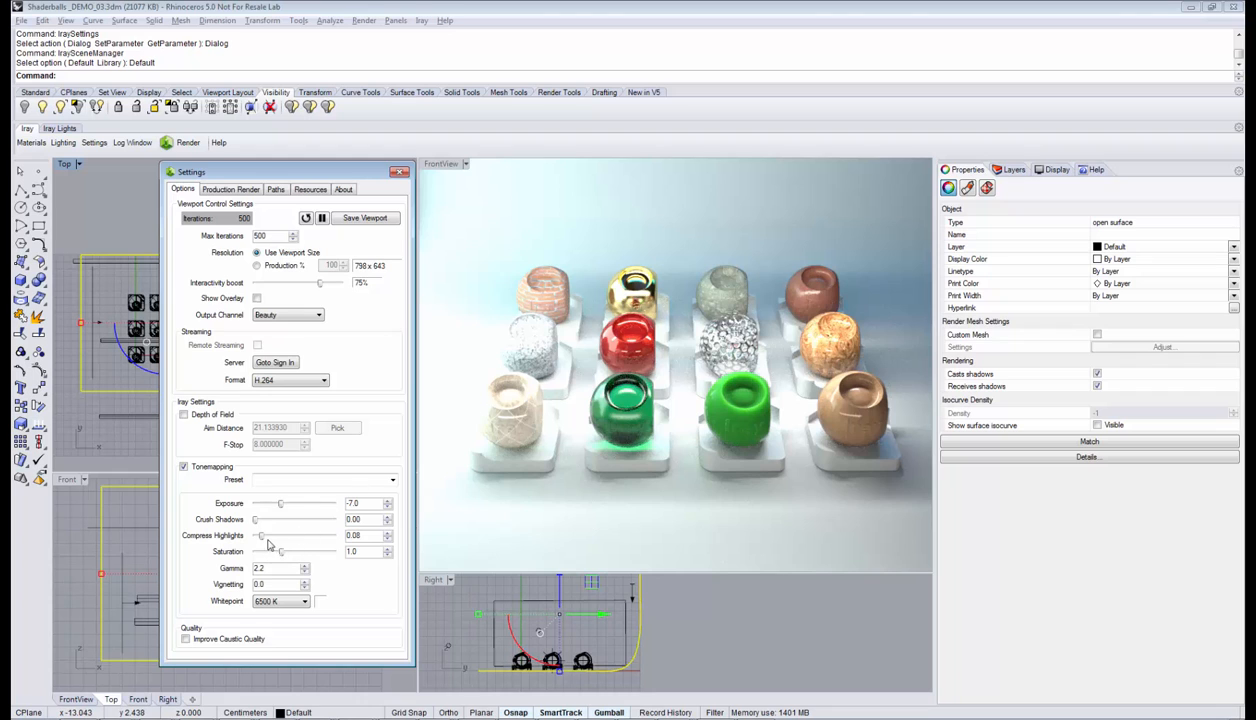
left_click_drag(262, 535, 312, 535)
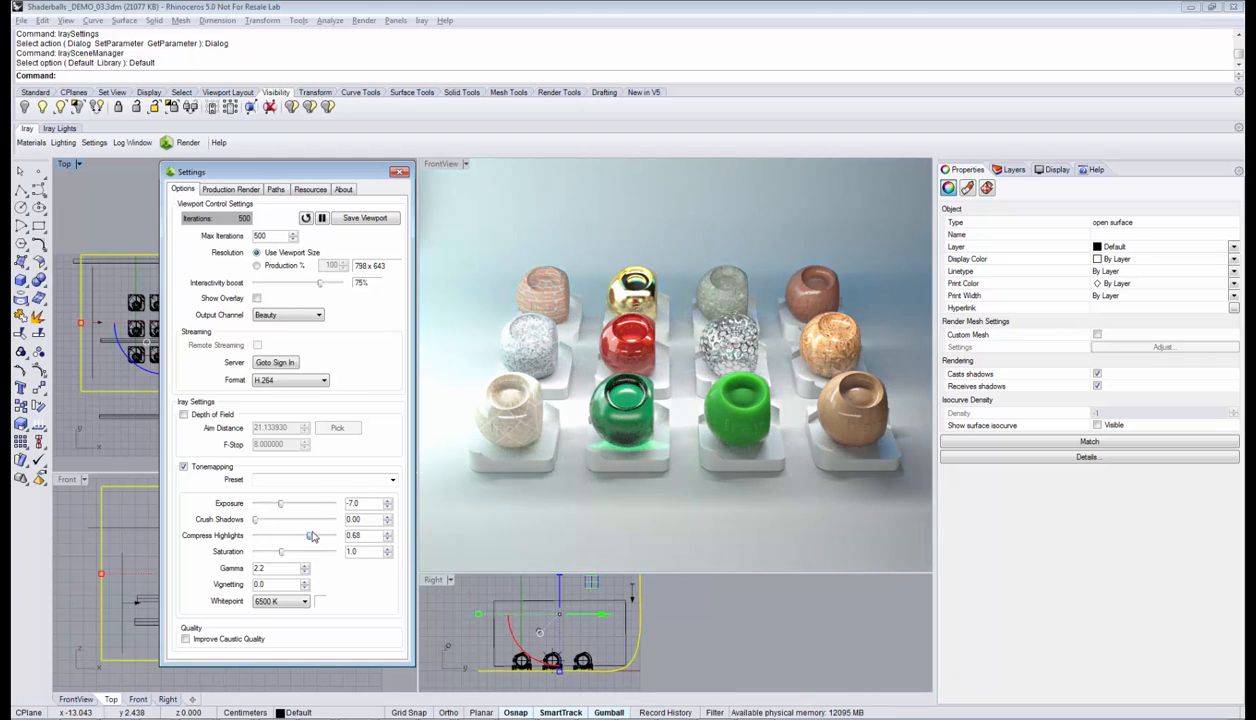
left_click_drag(312, 535, 317, 535)
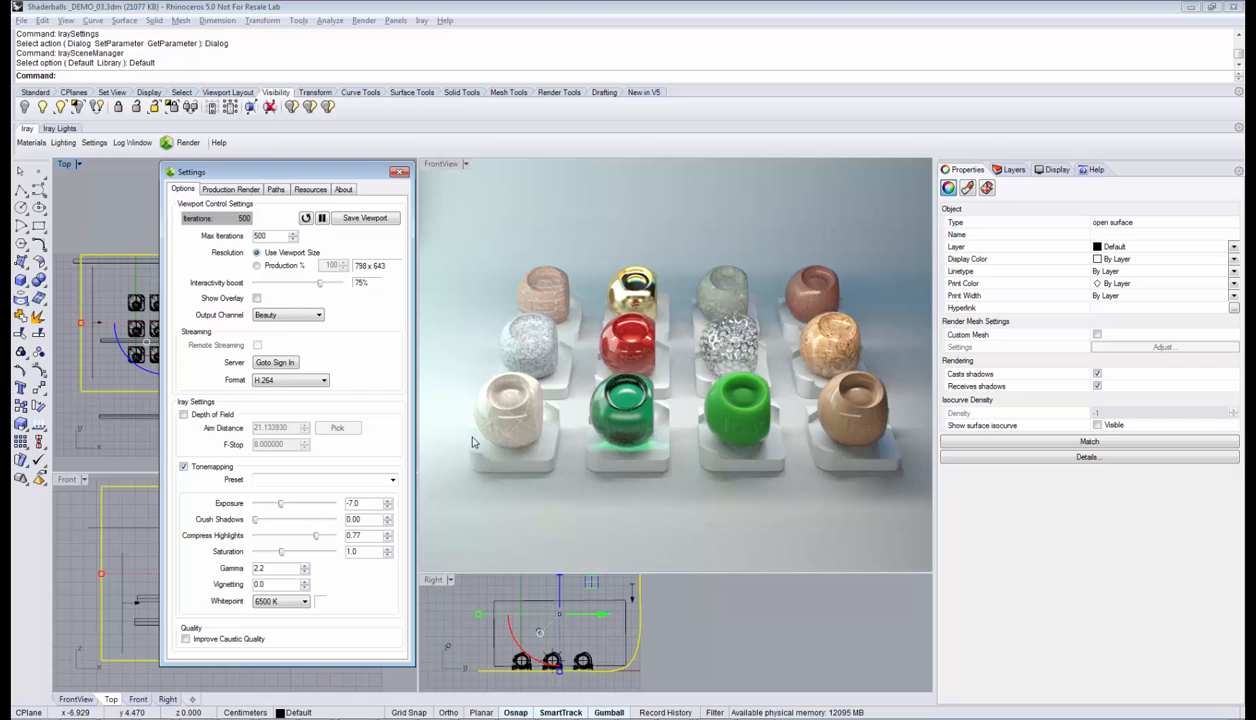
mouse_move(470, 423)
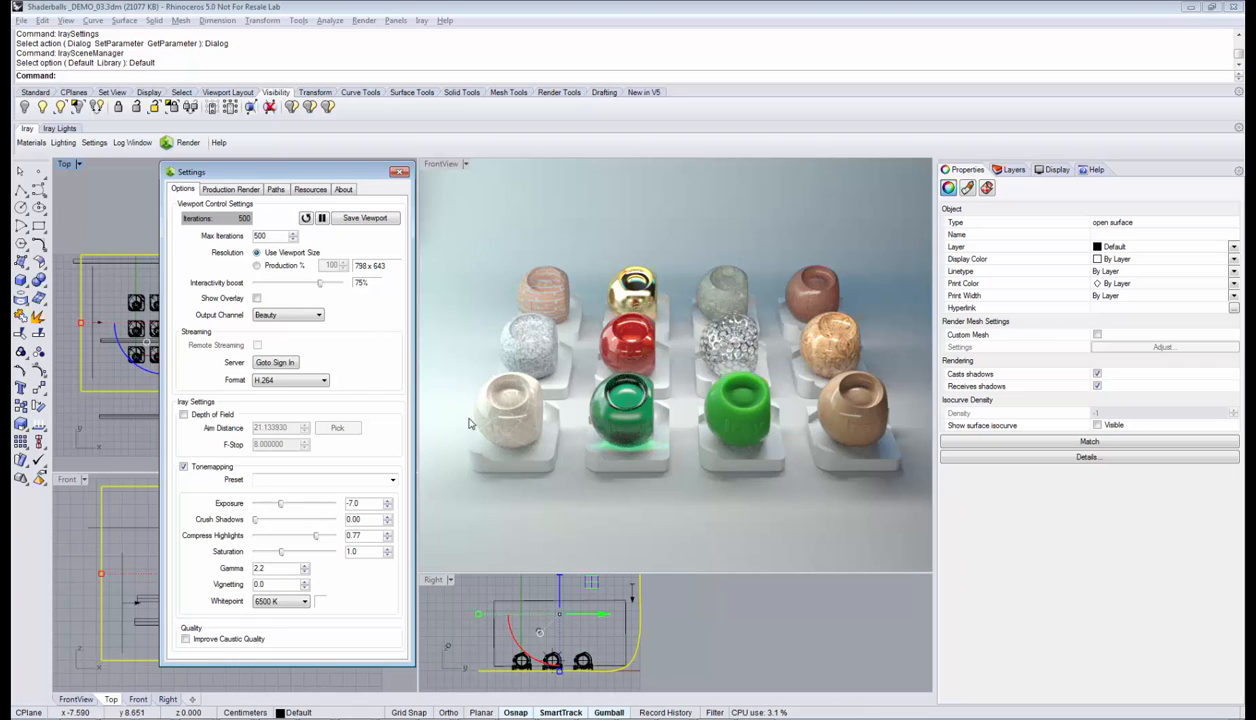
mouse_move(455, 338)
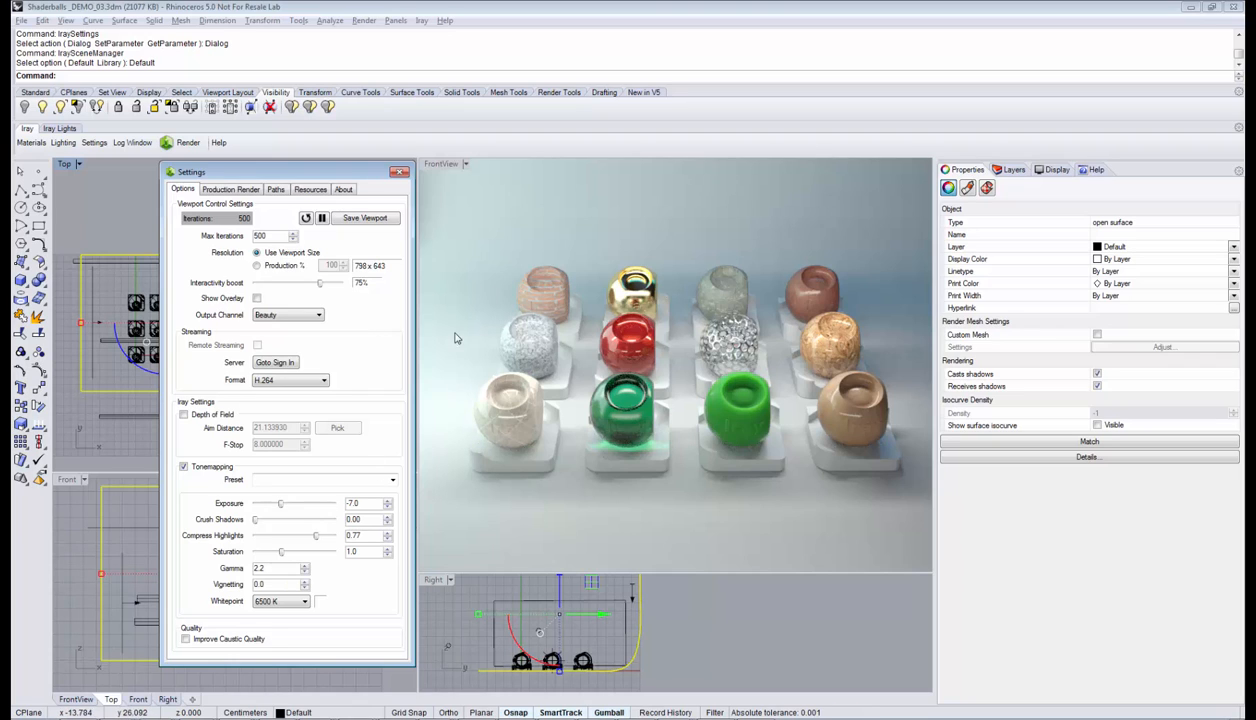
mouse_move(316, 538)
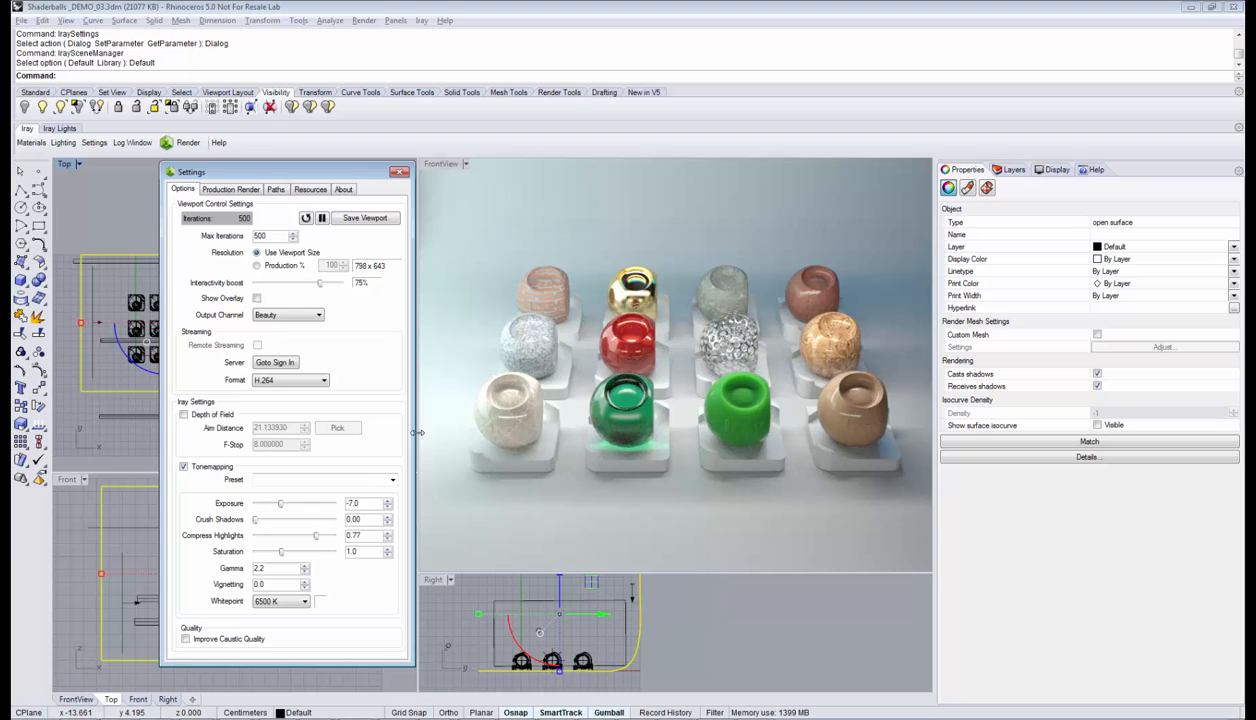
mouse_move(322, 521)
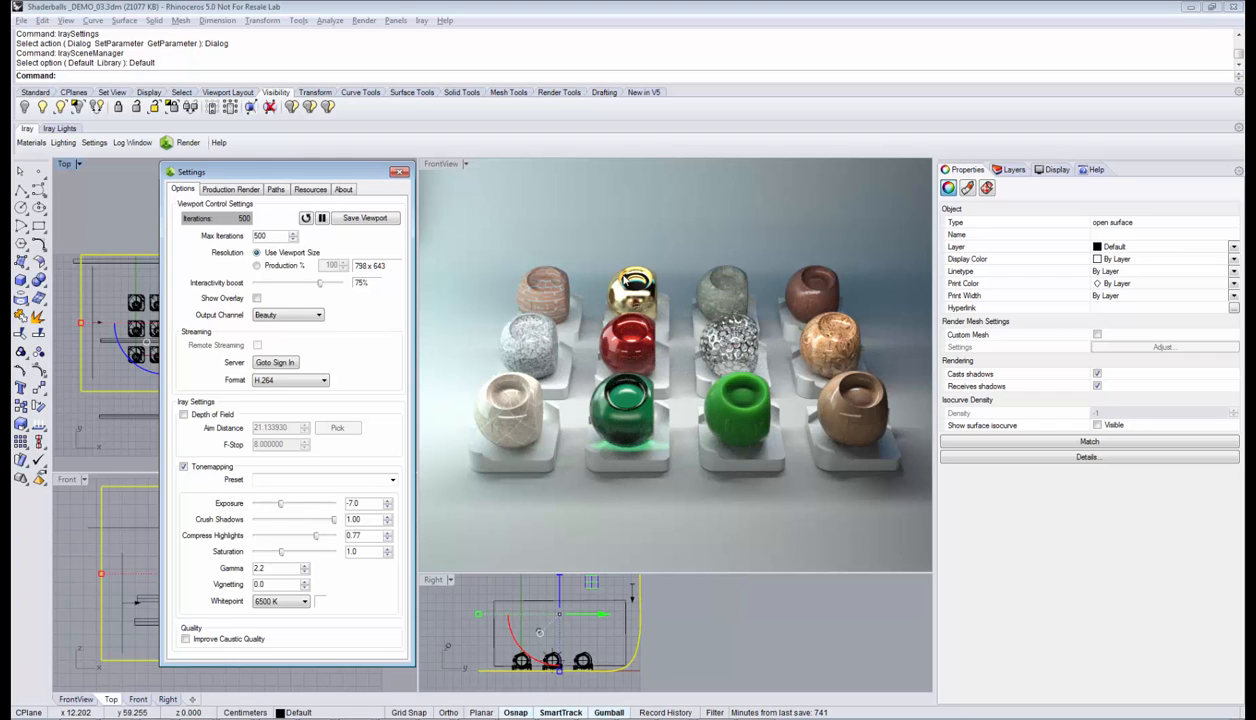
mouse_move(335, 525)
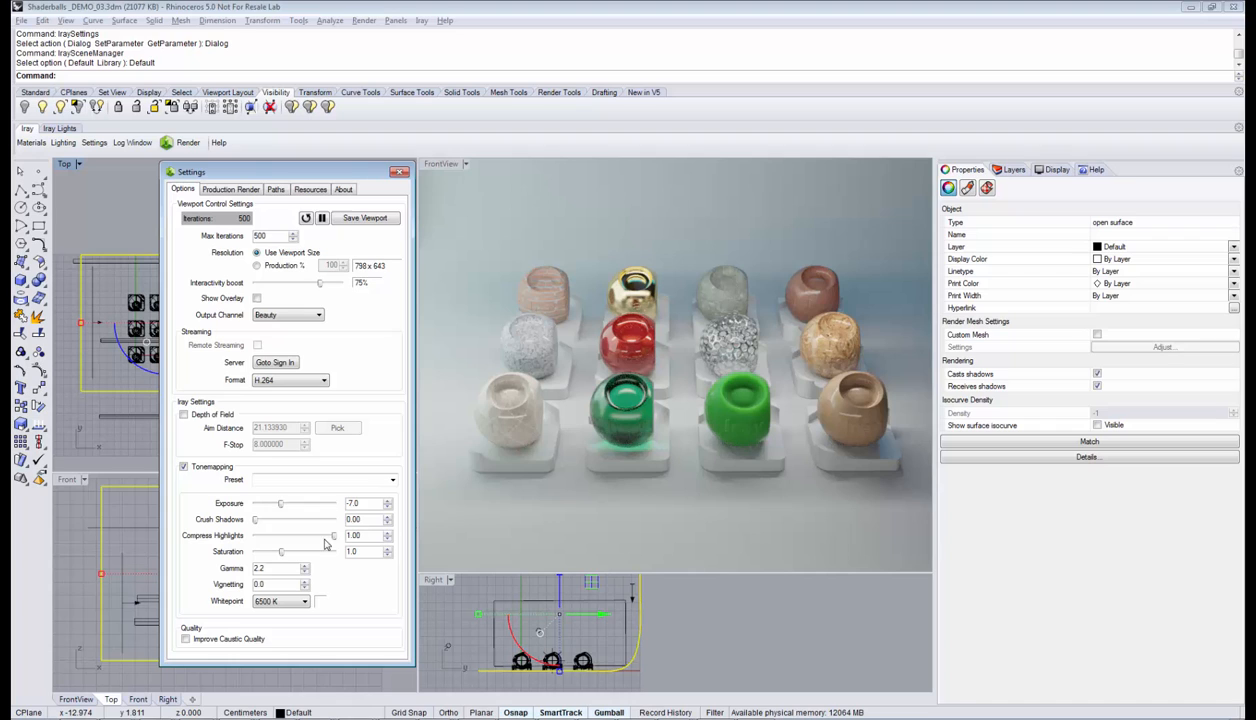
mouse_move(466, 392)
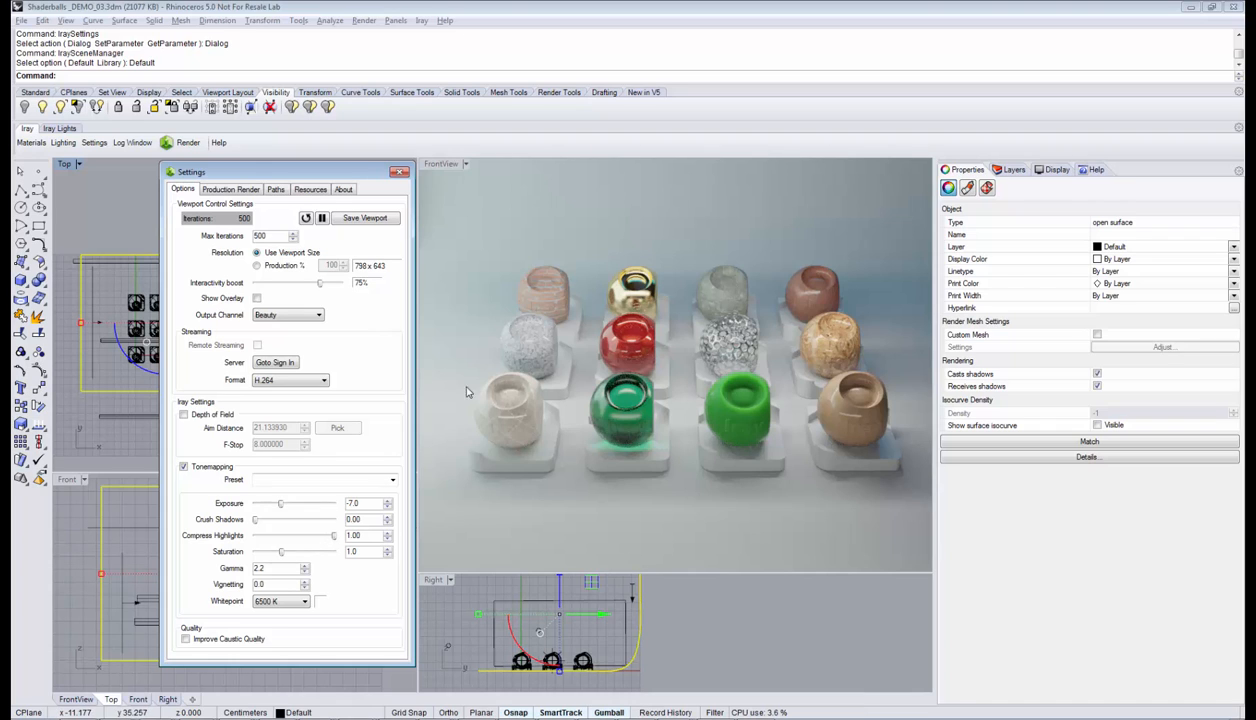
mouse_move(336, 540)
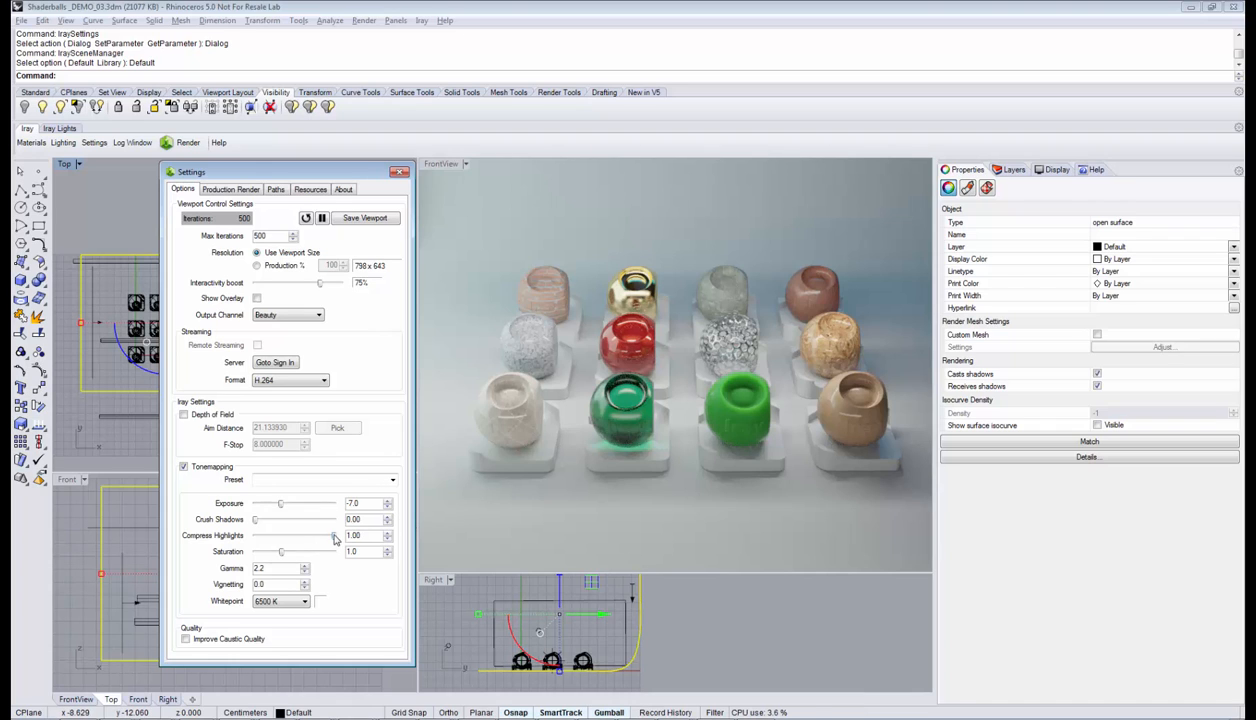
Step: Ease highlight compression back down from maximum to 0.54
left_click_drag(335, 536, 300, 536)
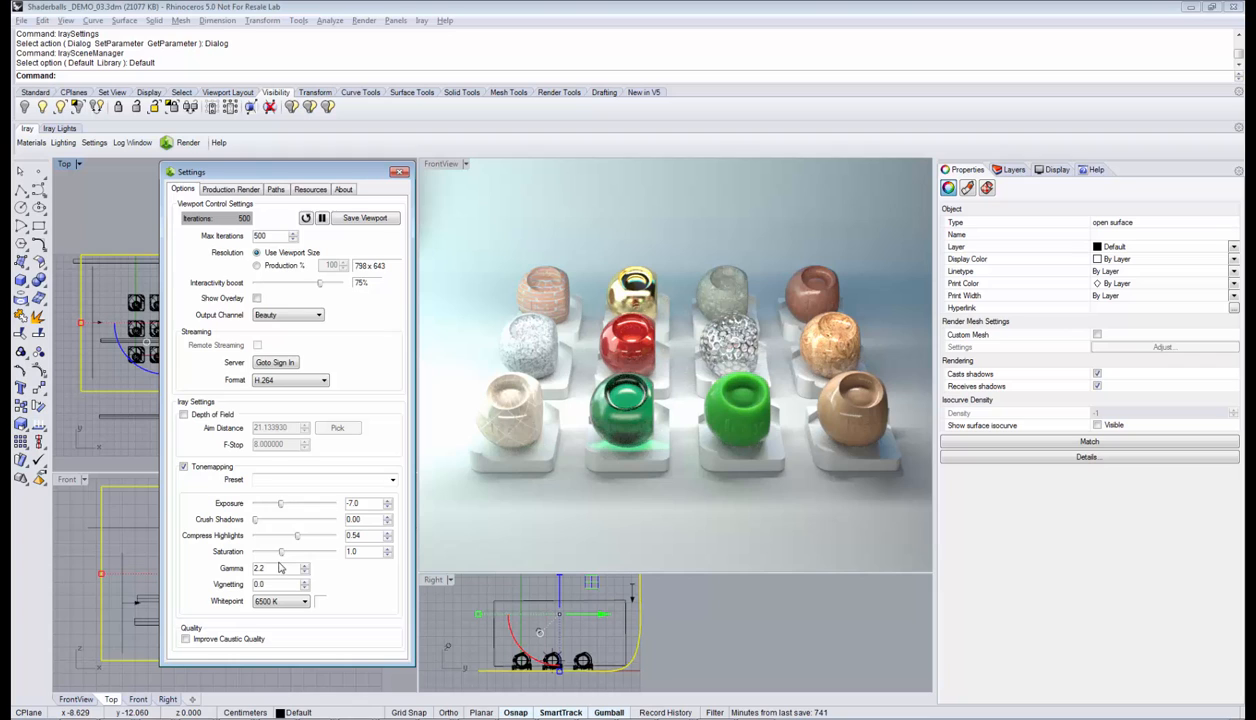
Step: Enter gamma 1.5, drop saturation to 0.9, and raise highlight compression to 0.74
triple_click(262, 568)
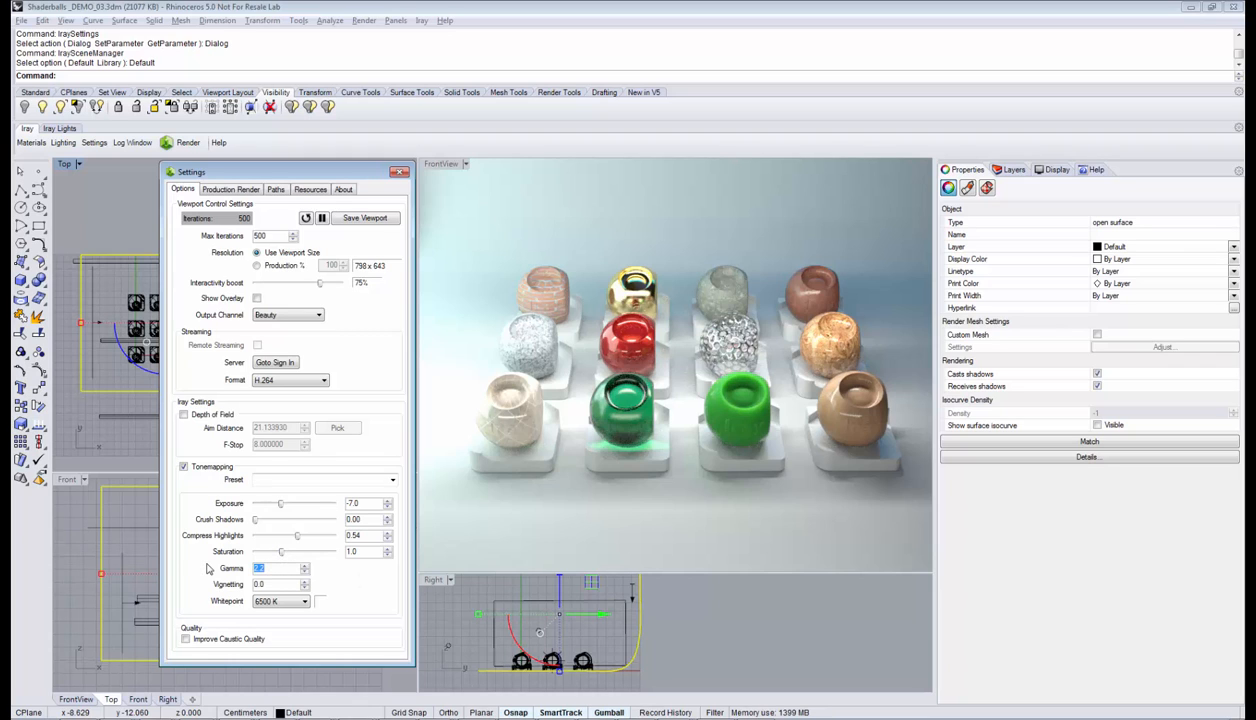
type("1.5")
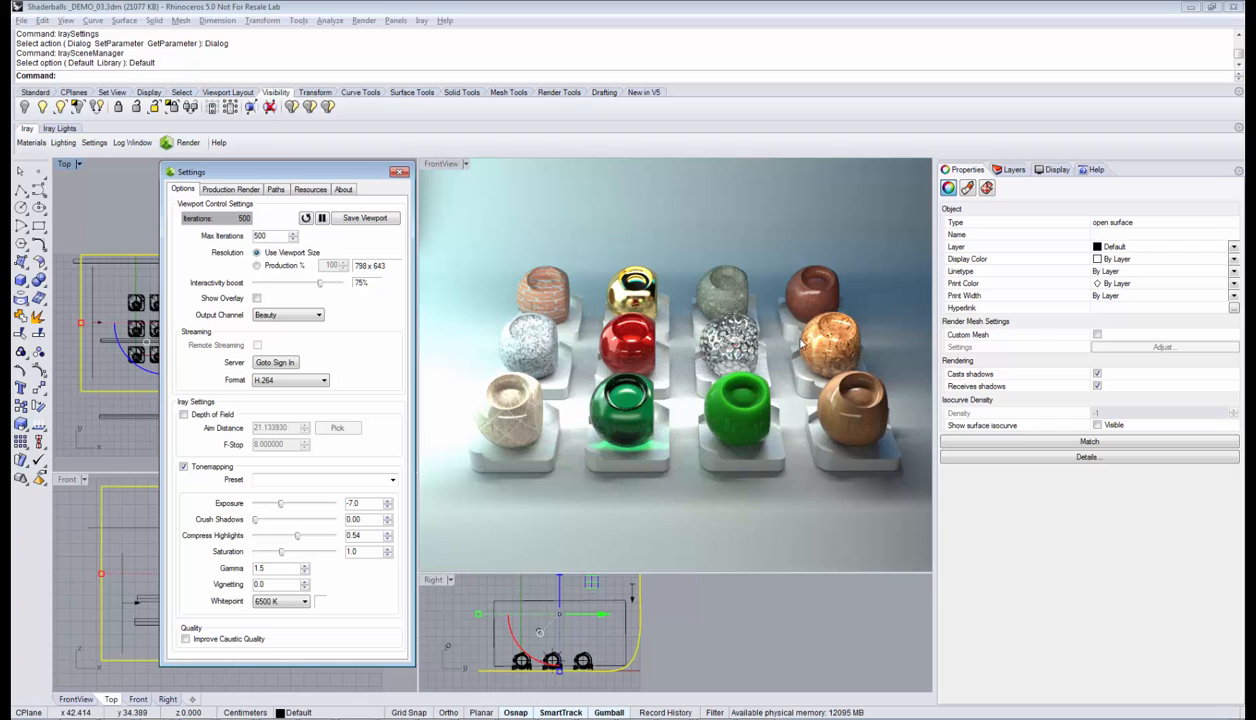
mouse_move(728, 385)
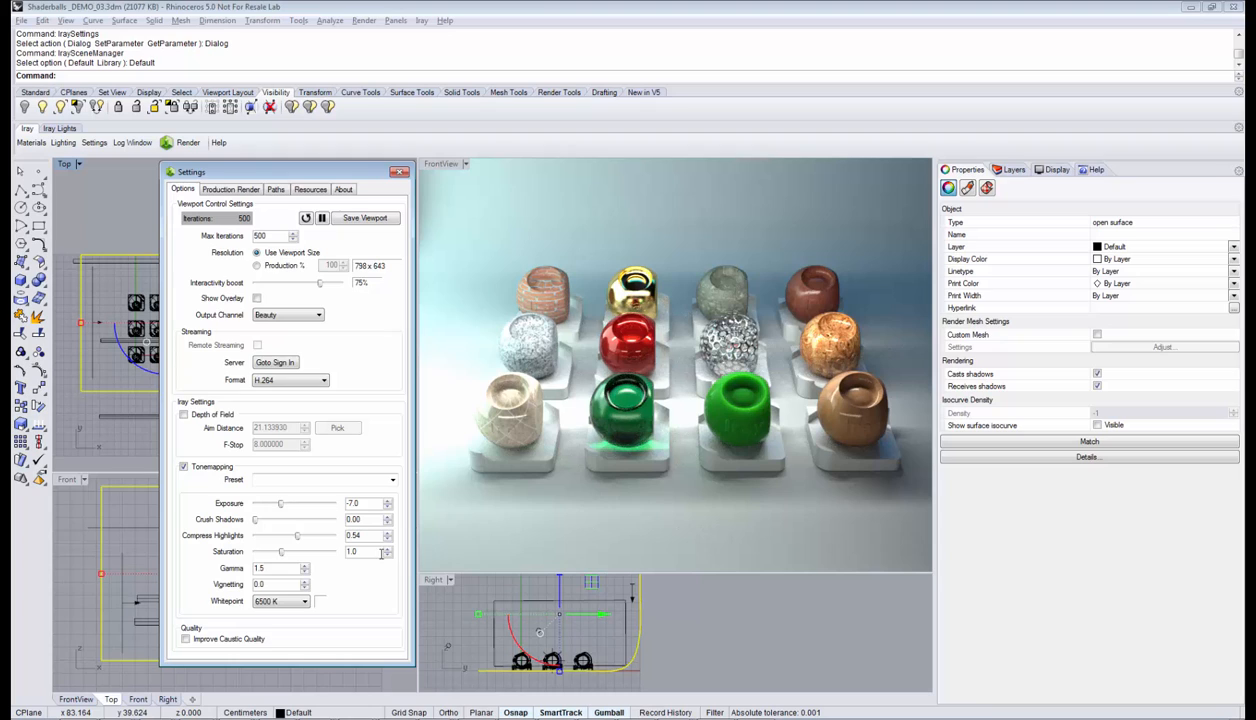
left_click(389, 554)
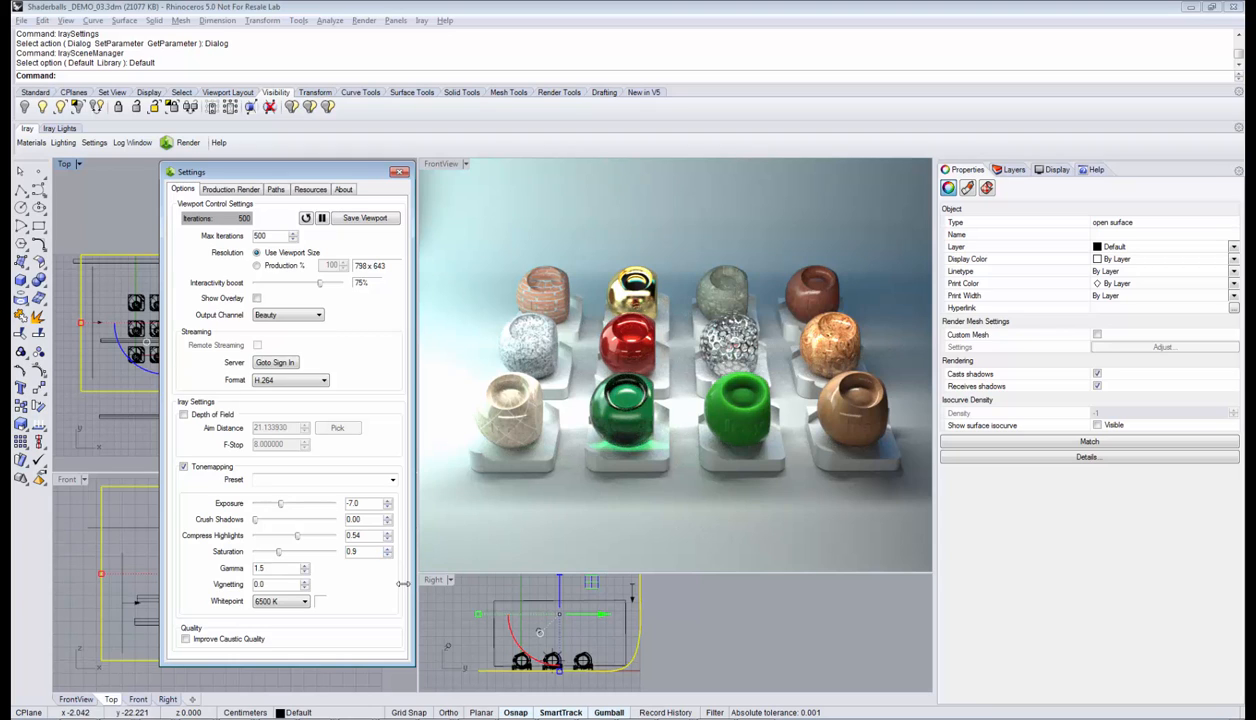
mouse_move(476, 329)
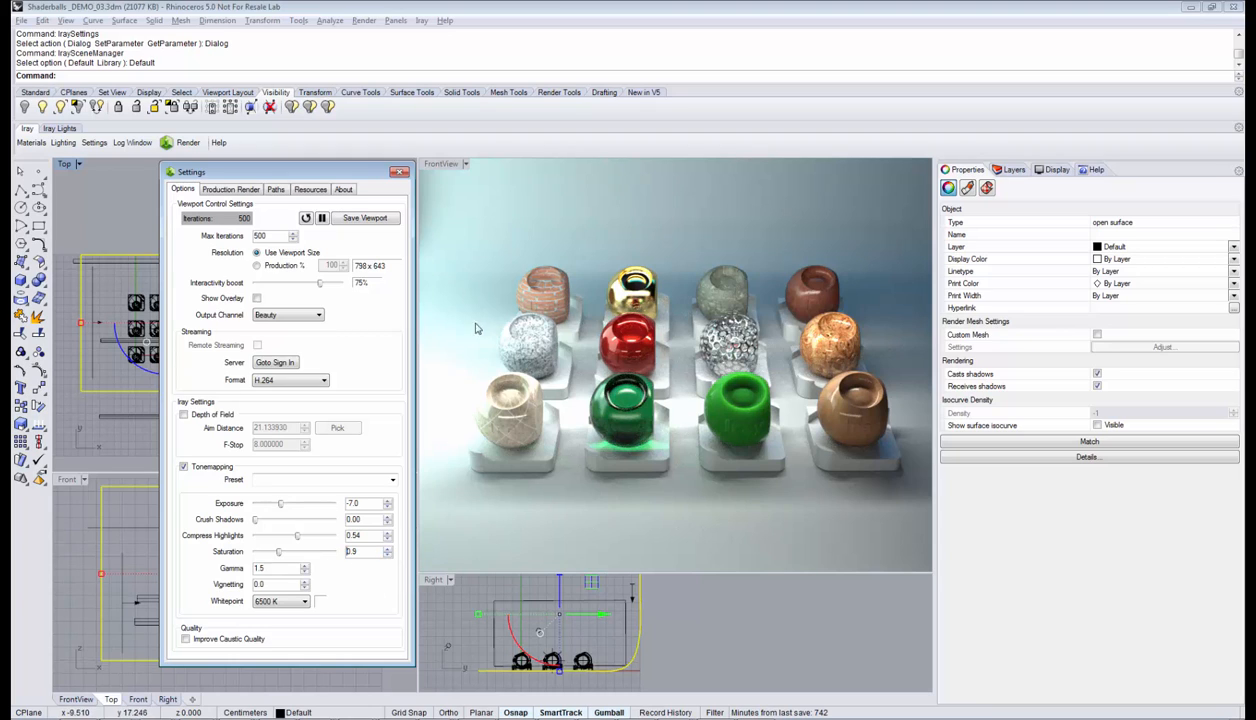
left_click_drag(298, 535, 305, 535)
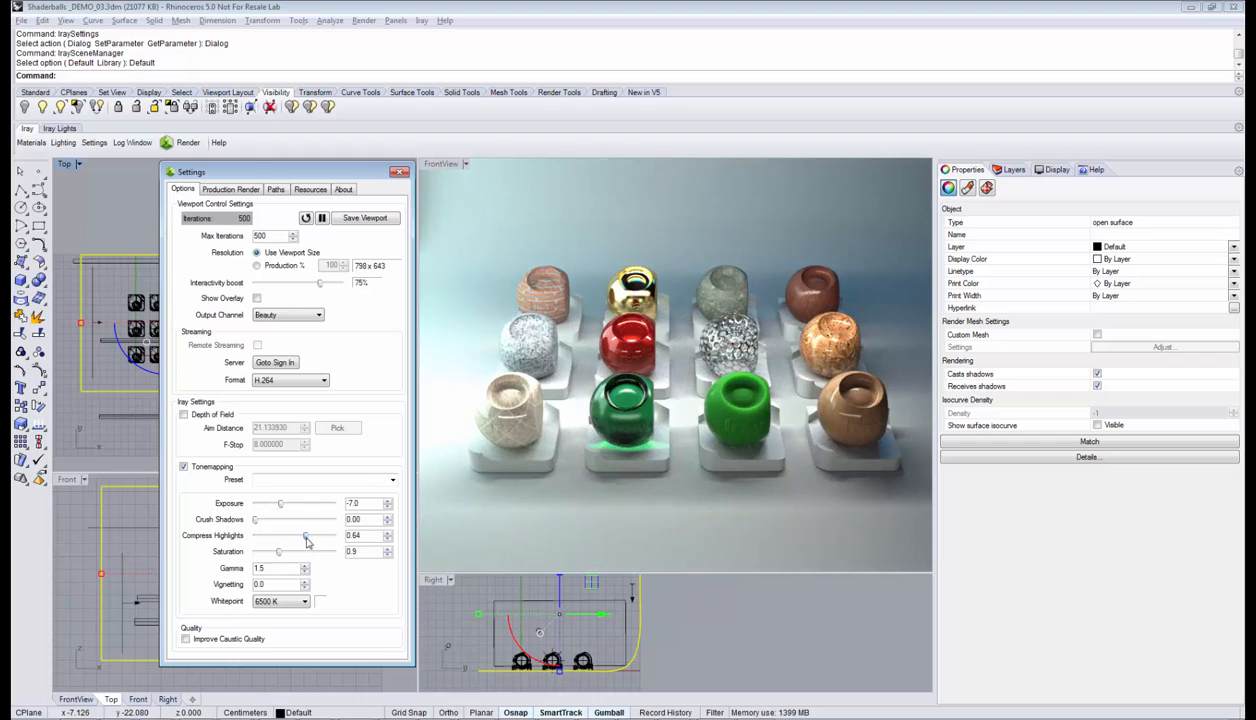
left_click_drag(305, 535, 315, 535)
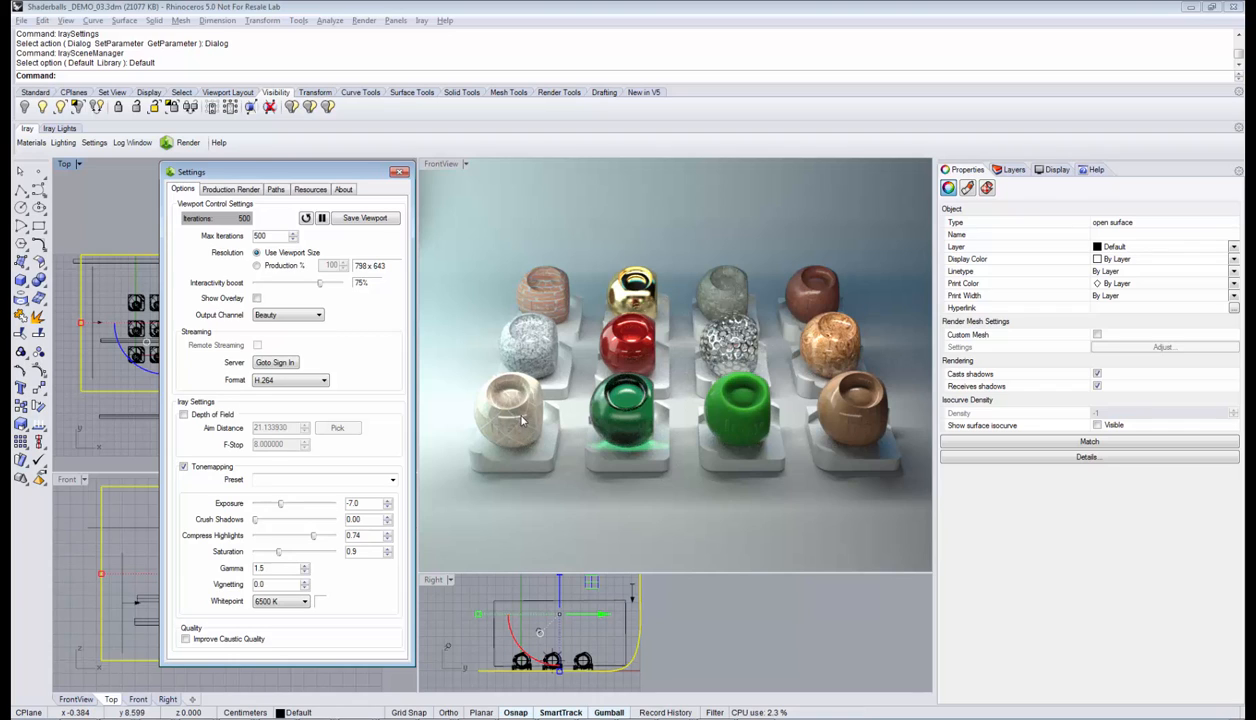
mouse_move(537, 270)
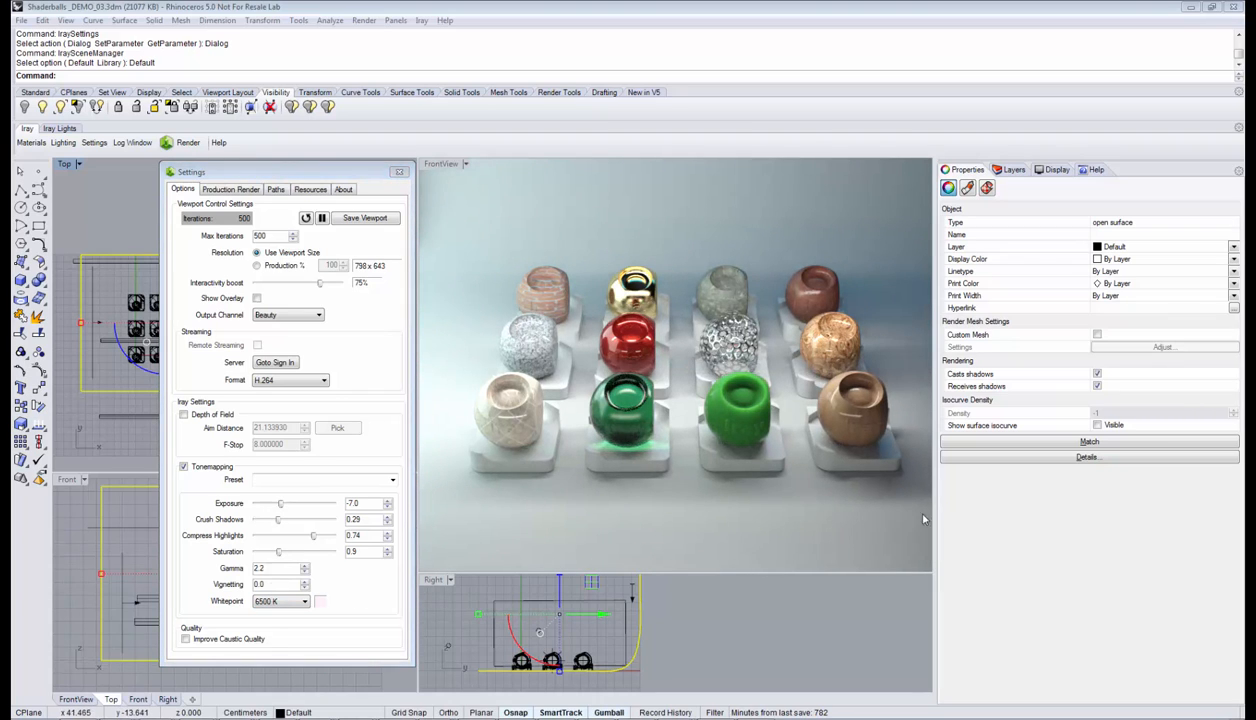
Step: Select the Vignetting value in Tonemapping so it can be replaced with 5.0
triple_click(280, 584)
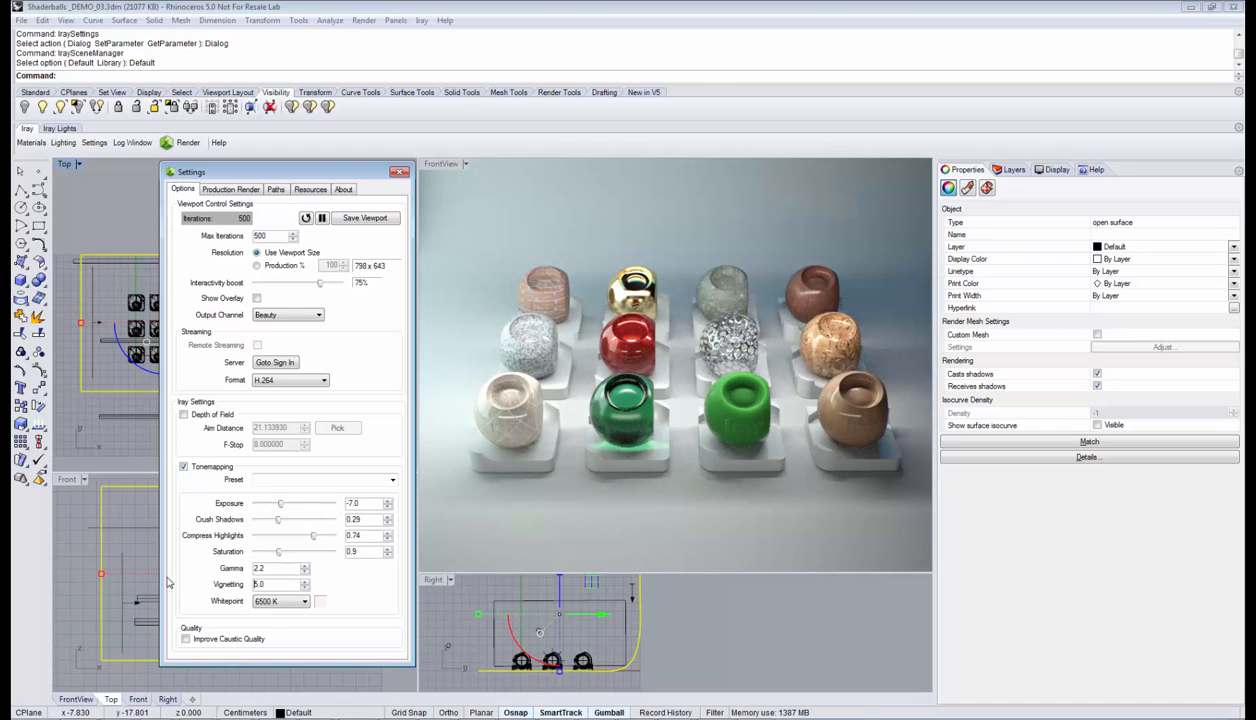
mouse_move(448, 460)
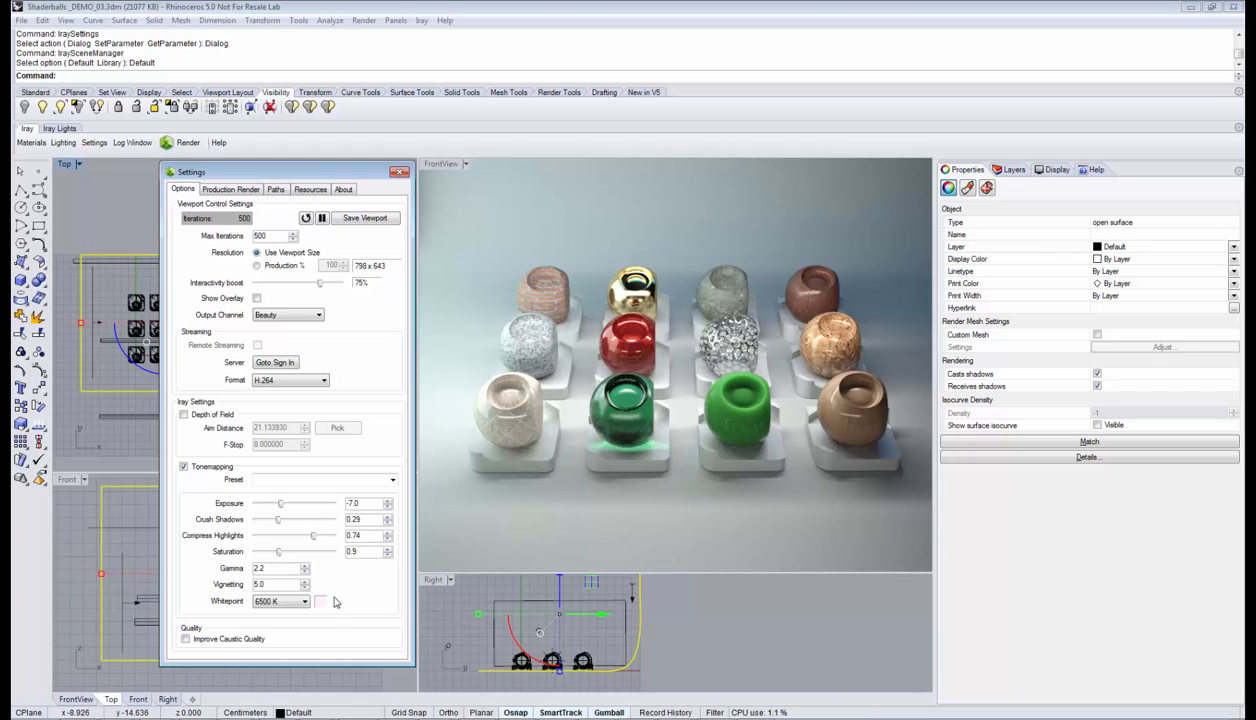
mouse_move(305, 601)
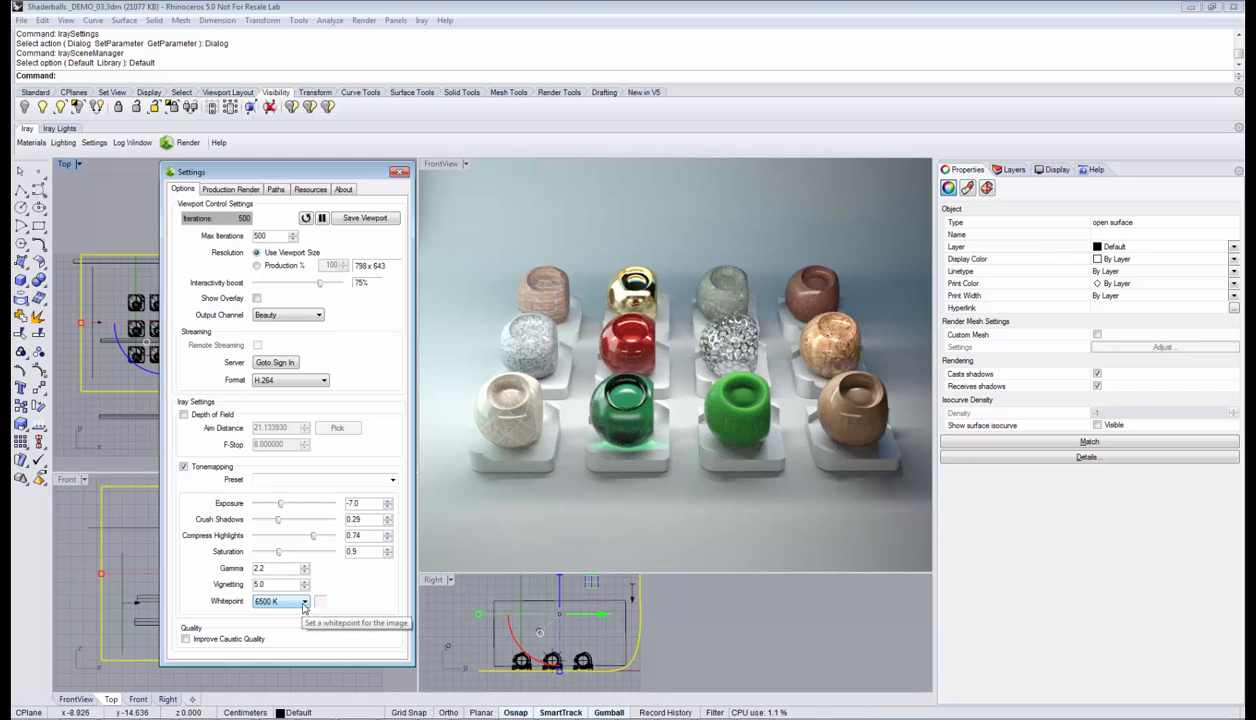
Step: Set the whitepoint to 8800 K, then pick another temperature from the list
left_click(305, 601)
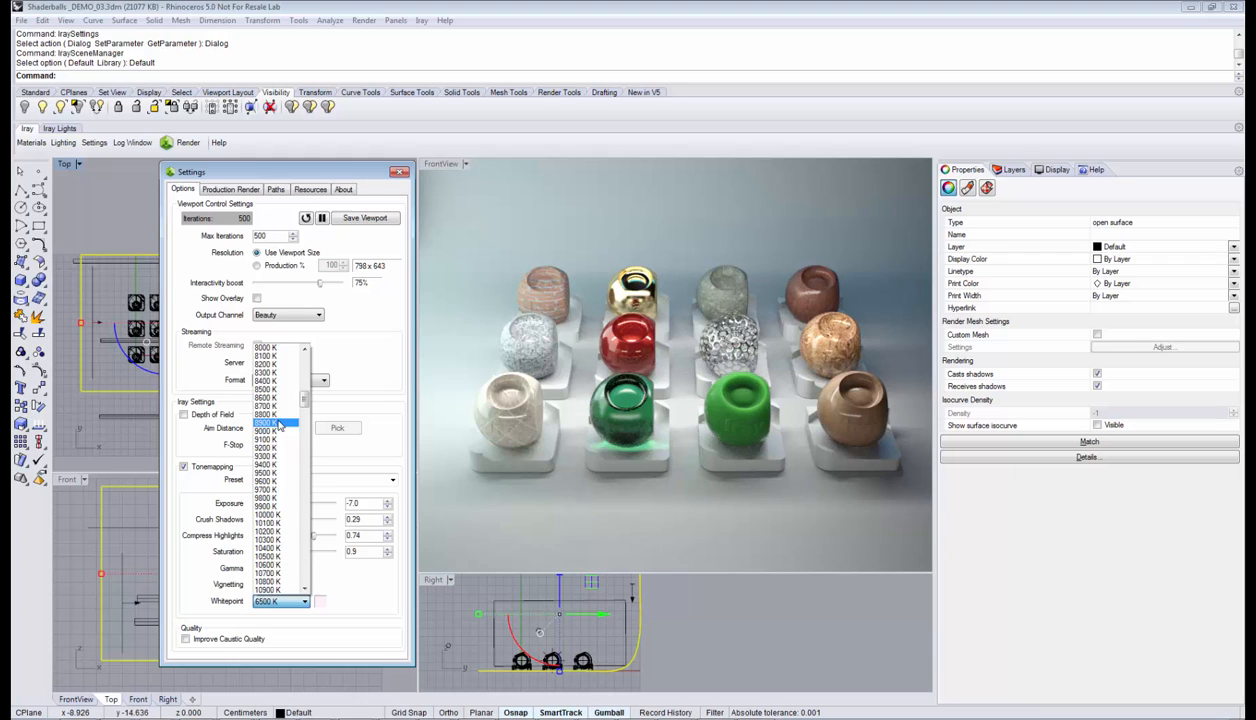
left_click(265, 413)
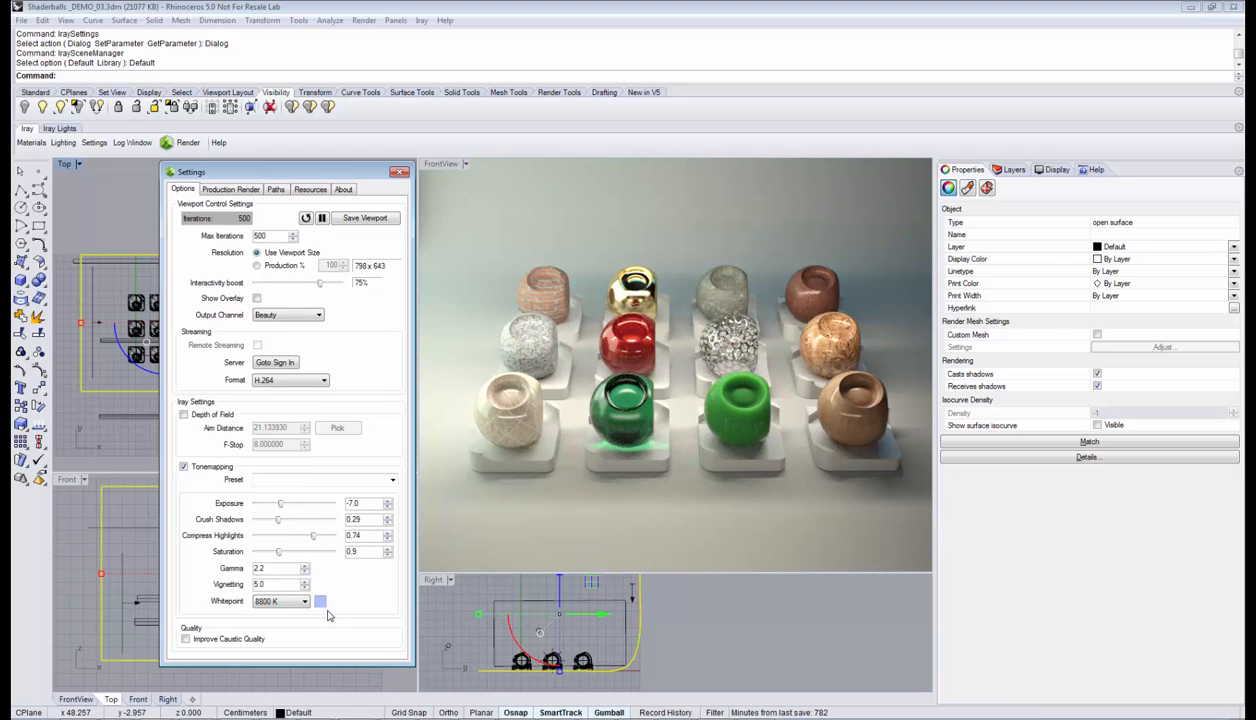
left_click(305, 601)
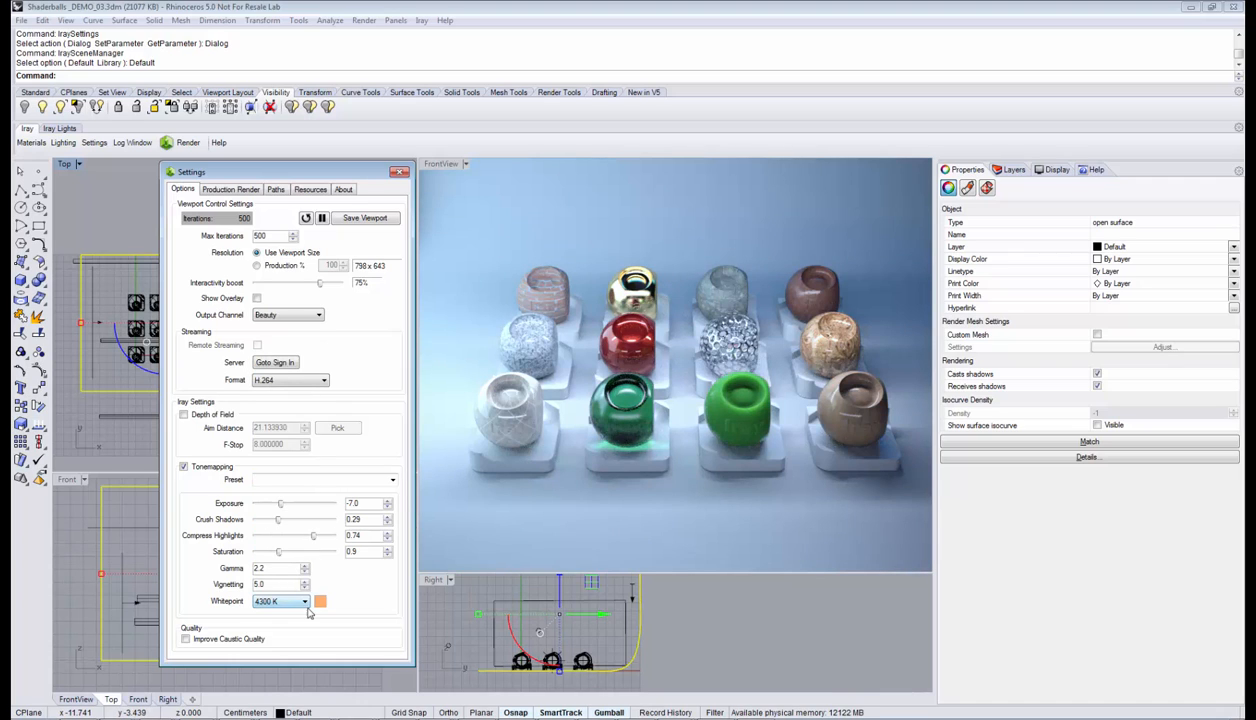
left_click(305, 601)
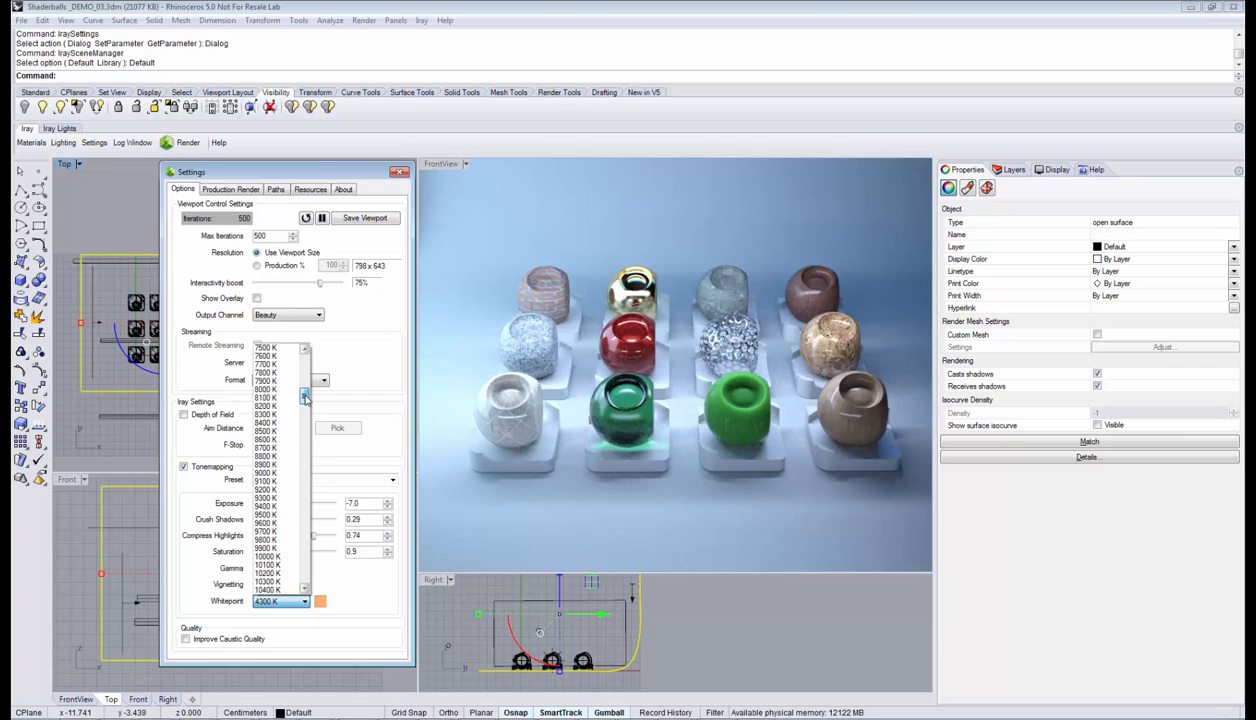
left_click(280, 380)
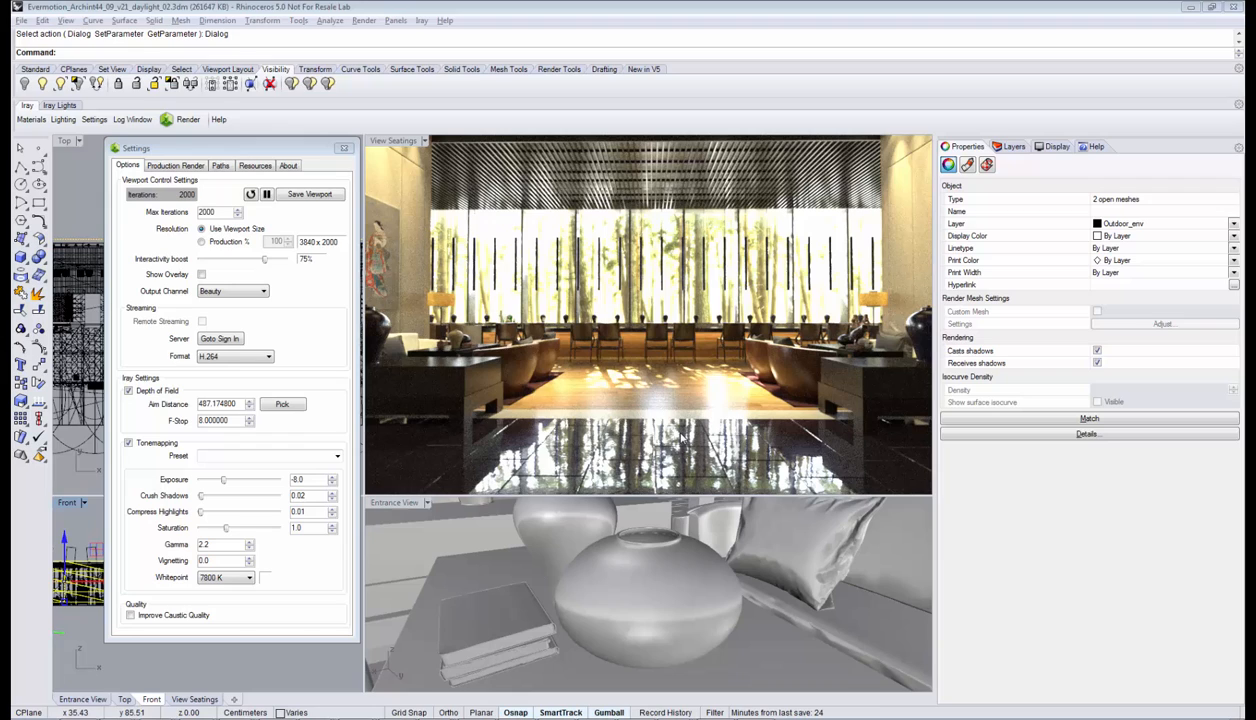
mouse_move(515, 398)
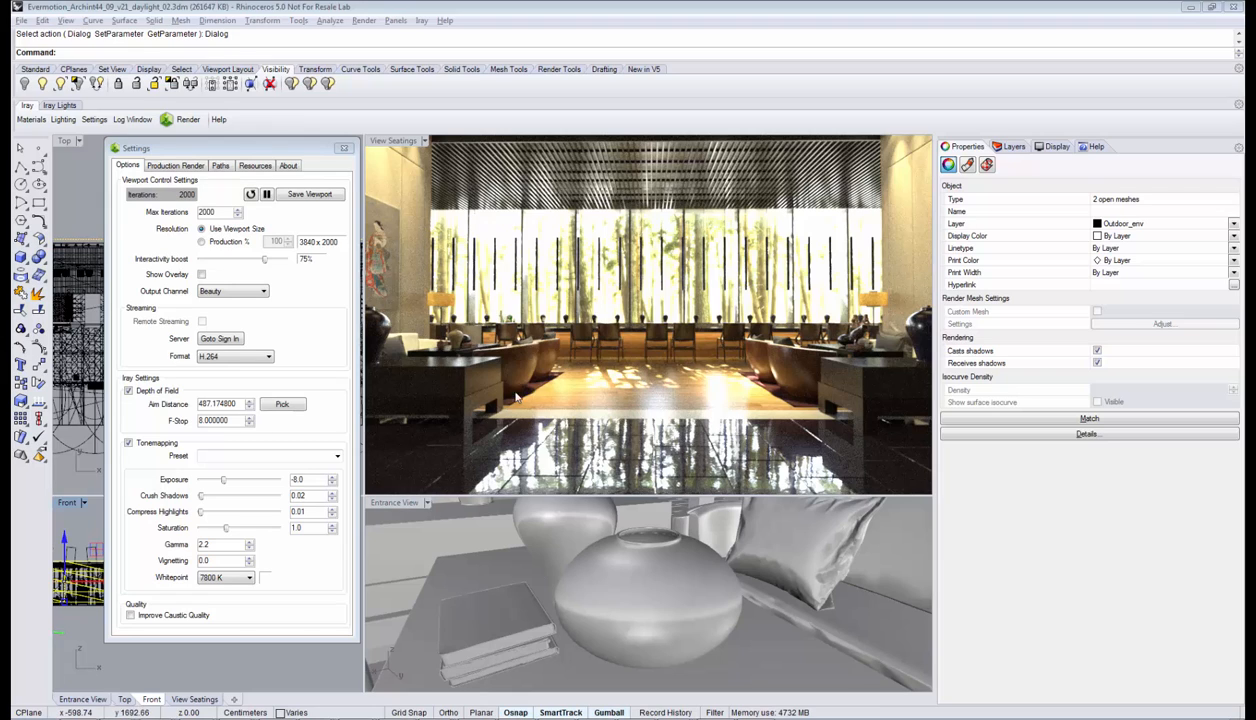
mouse_move(418, 405)
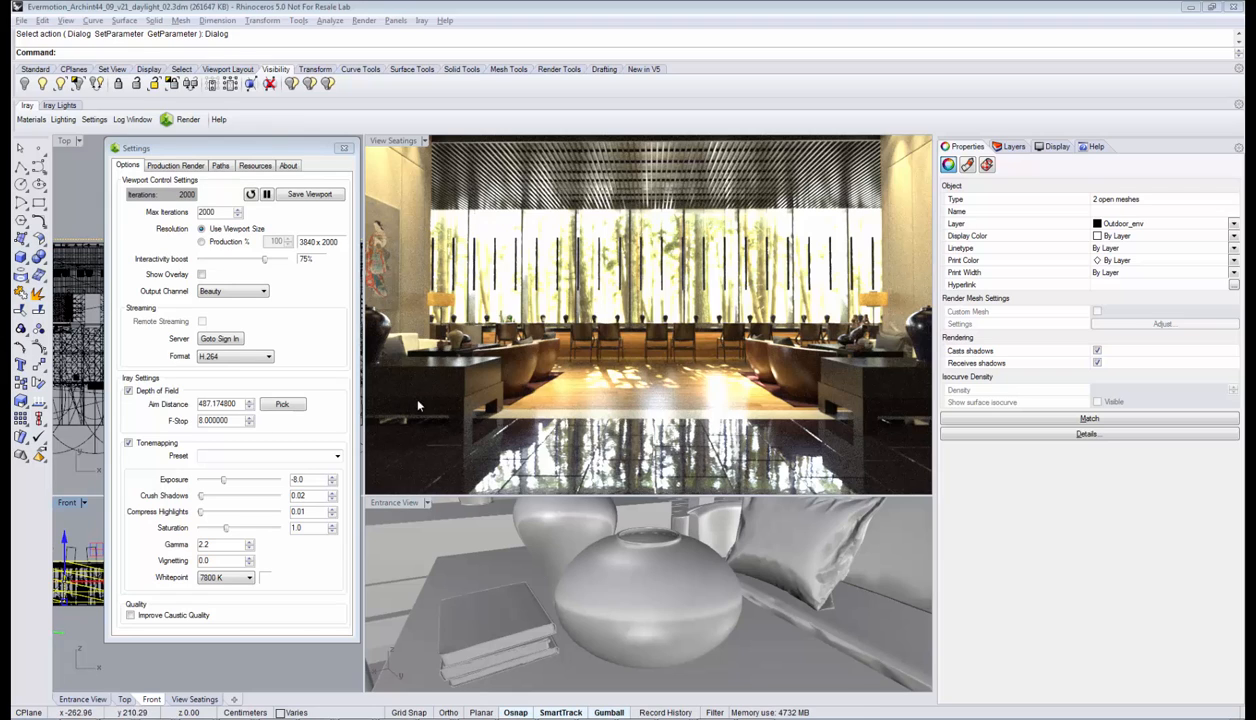
mouse_move(533, 246)
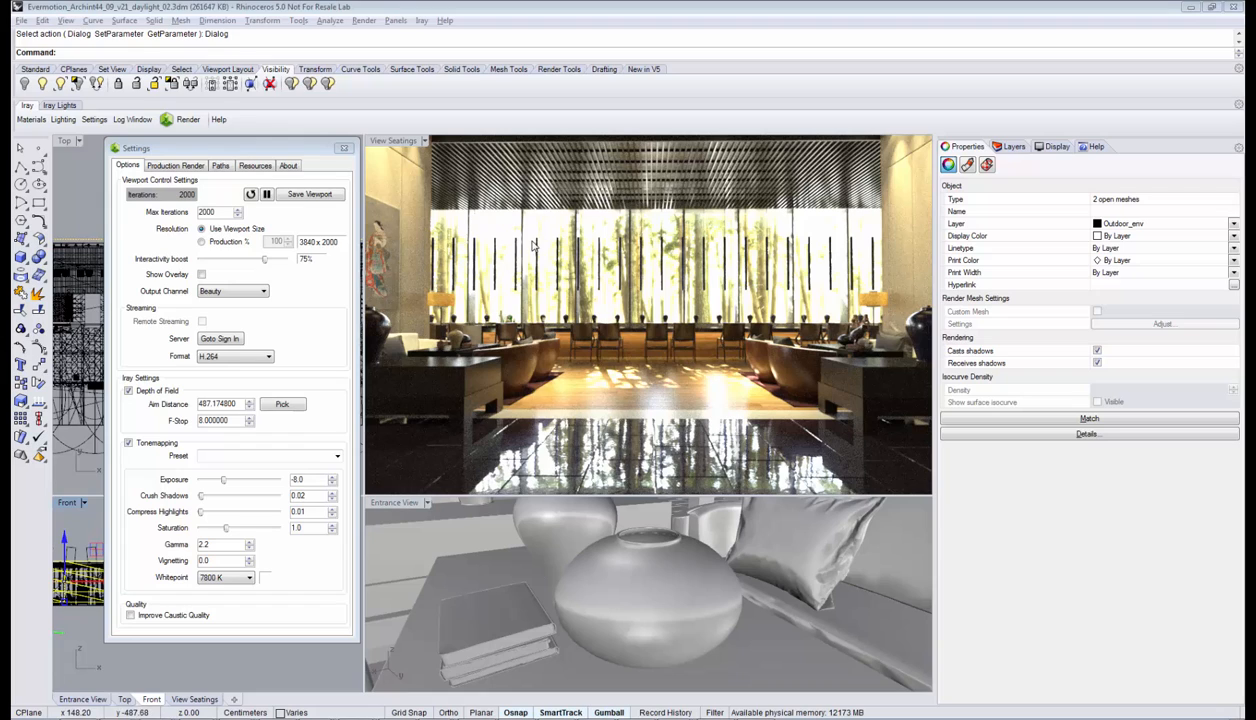
mouse_move(495, 290)
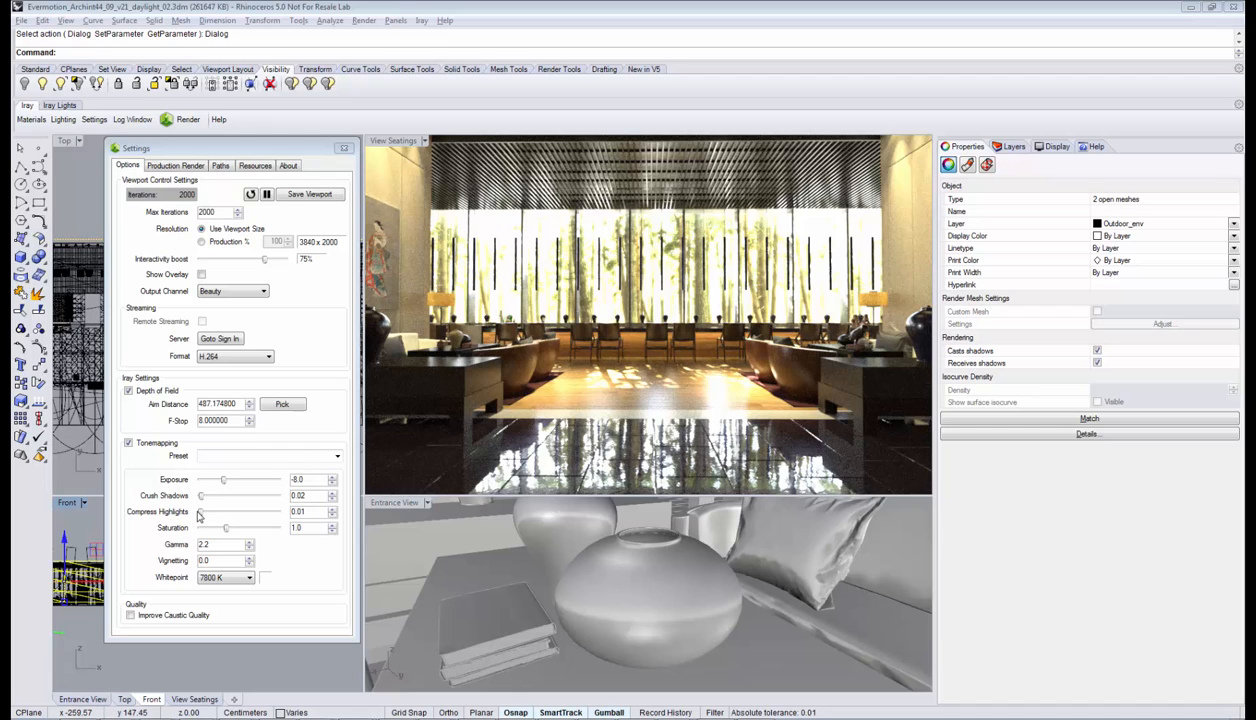
Step: Raise highlight compression from 0.01 to 0.98 to soften the bright windows
left_click_drag(200, 512, 277, 512)
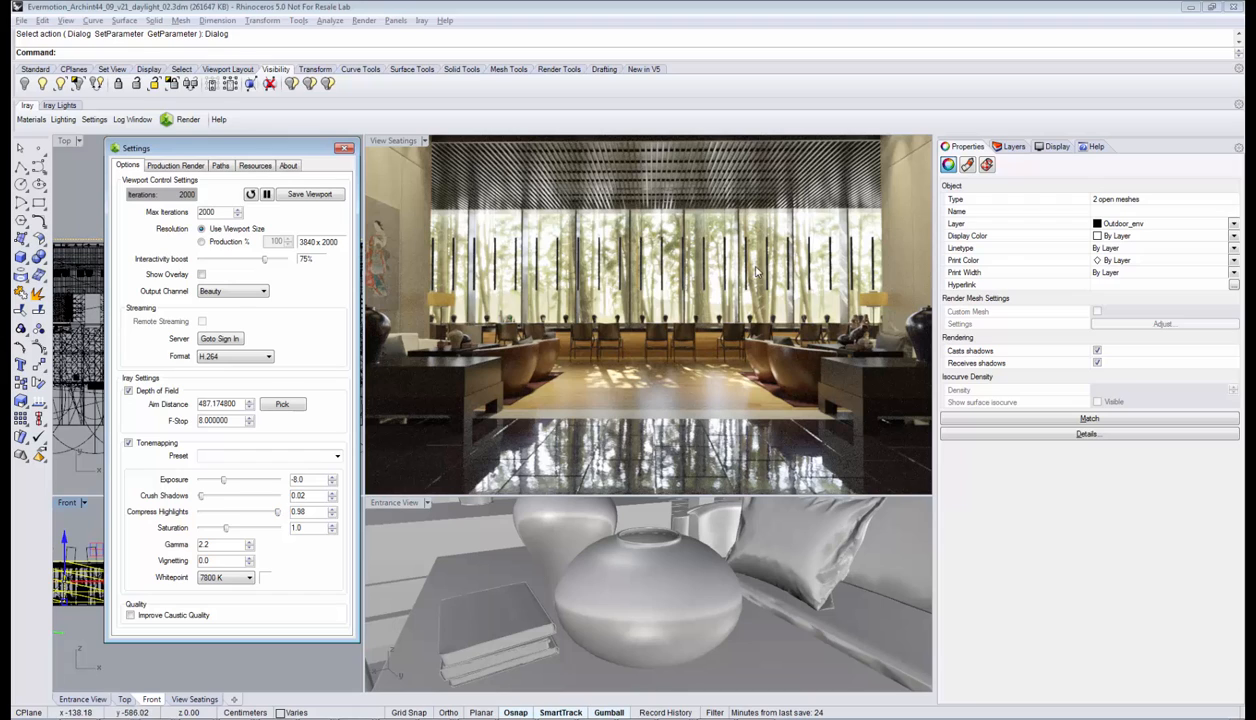
mouse_move(211, 509)
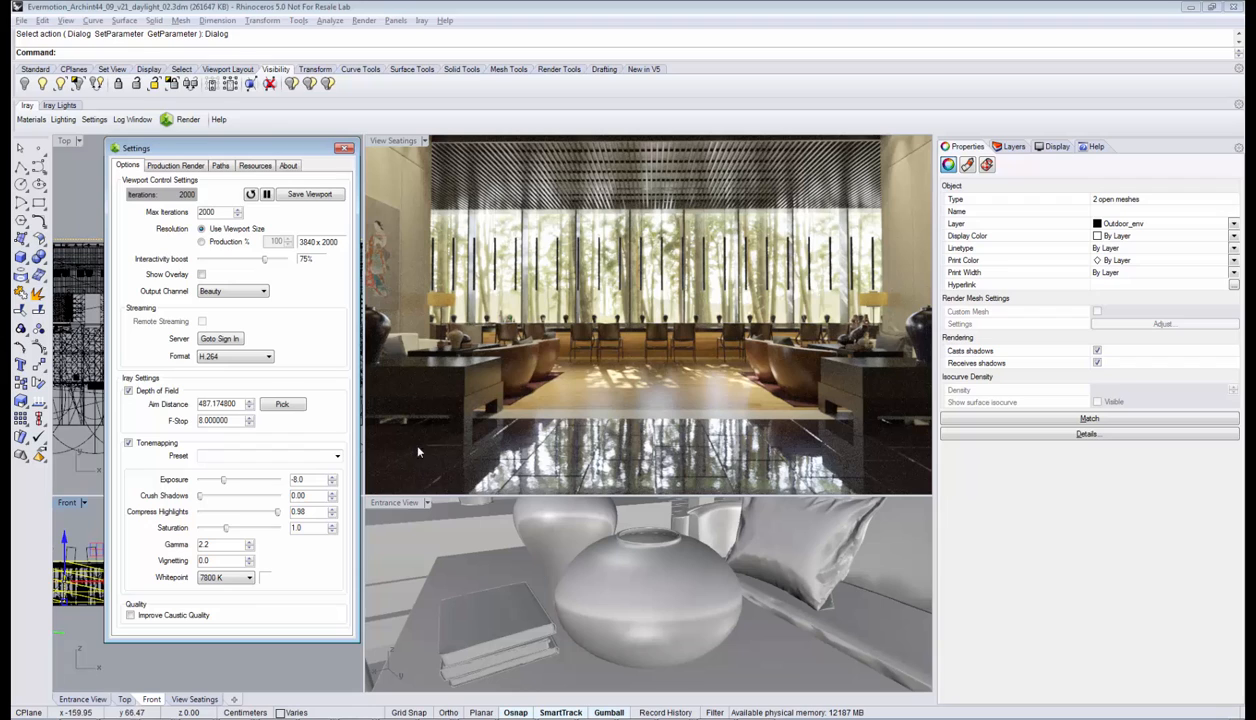
mouse_move(530, 425)
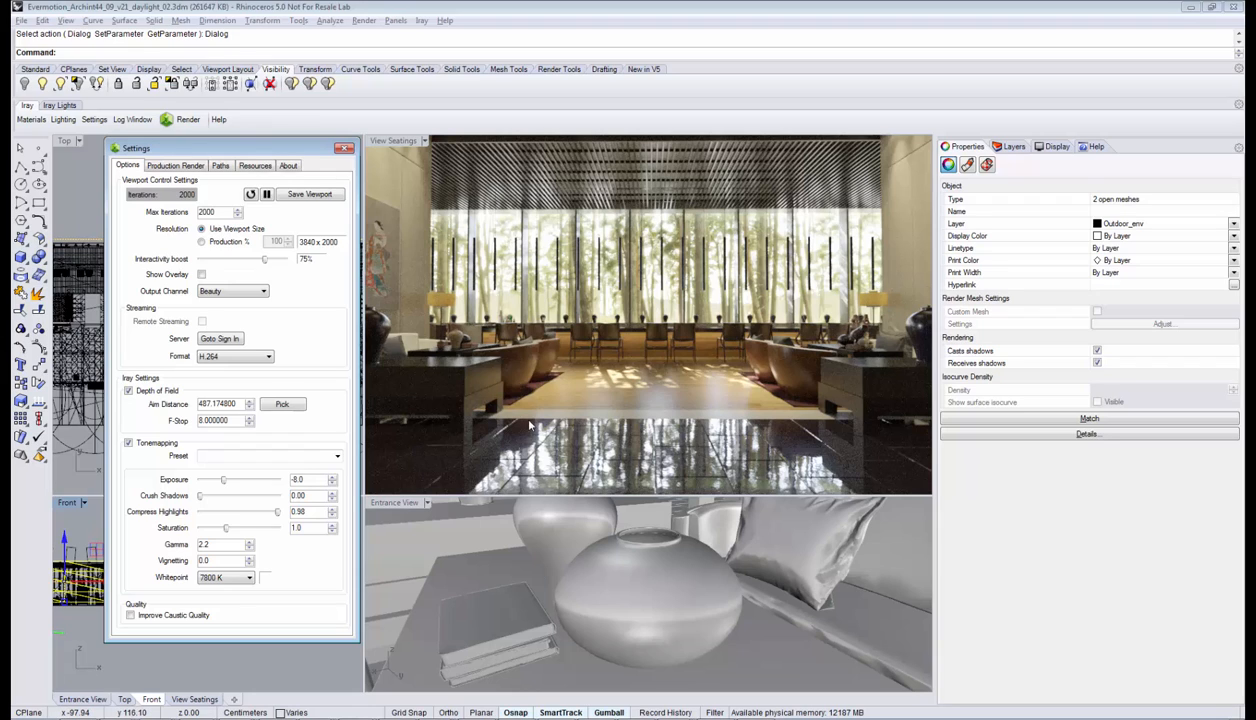
mouse_move(508, 449)
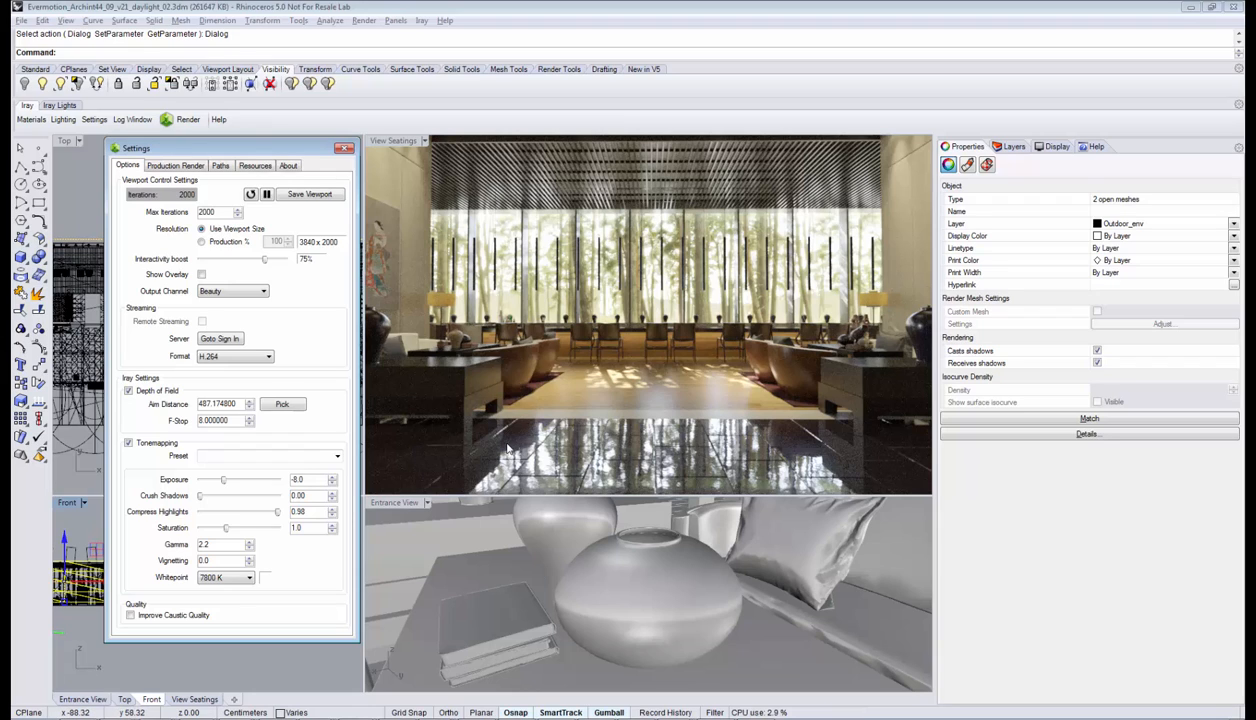
mouse_move(396, 451)
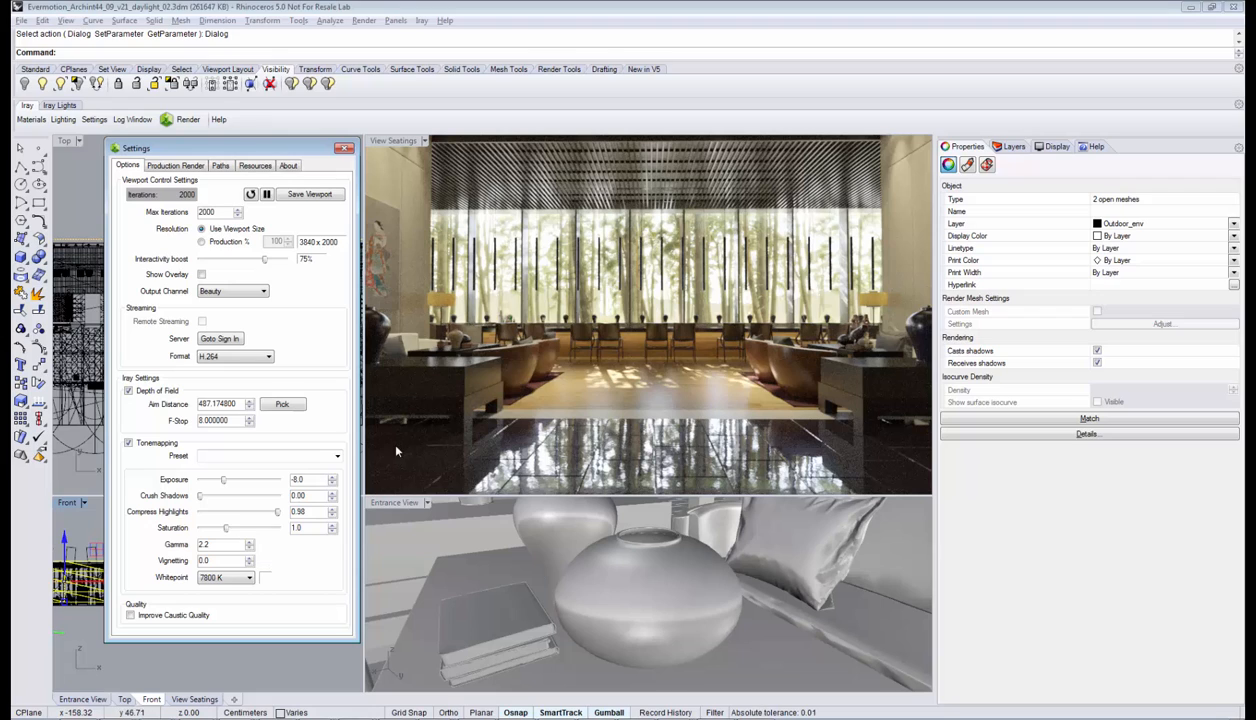
Step: Select the gamma value for 3.0 and ease highlight compression to 0.88
triple_click(212, 544)
type("3")
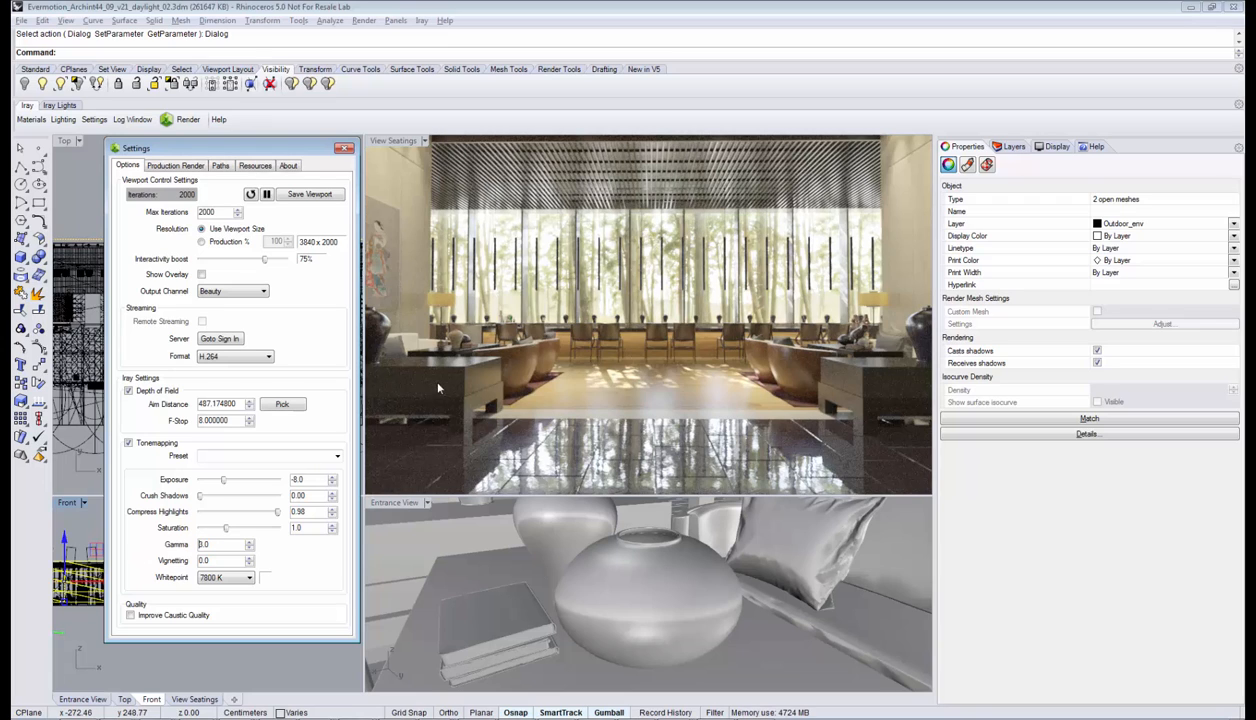
mouse_move(423, 432)
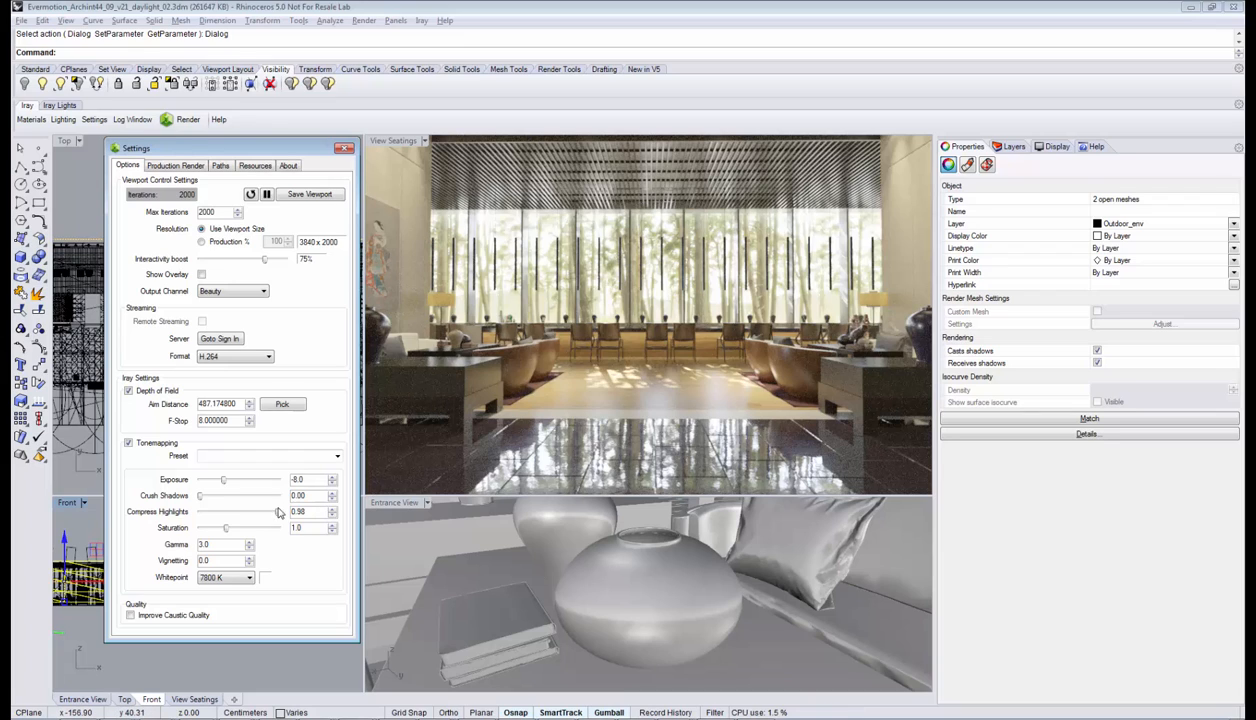
left_click_drag(280, 511, 268, 511)
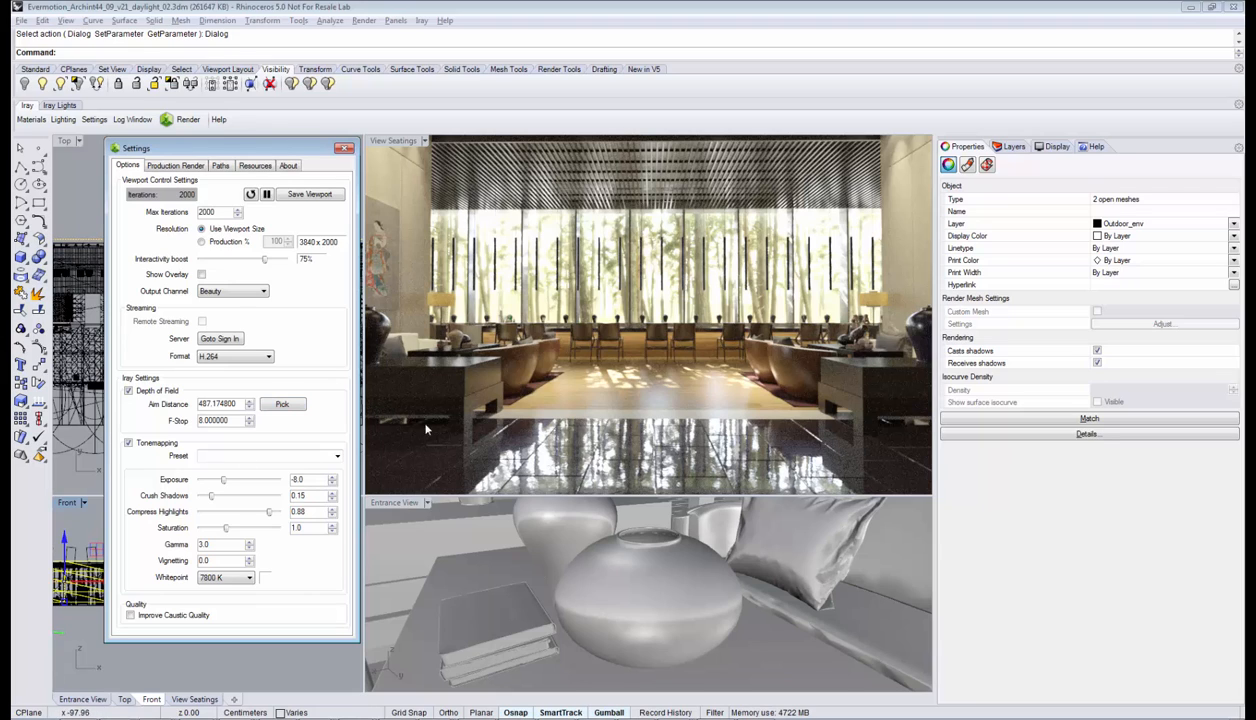
mouse_move(389, 169)
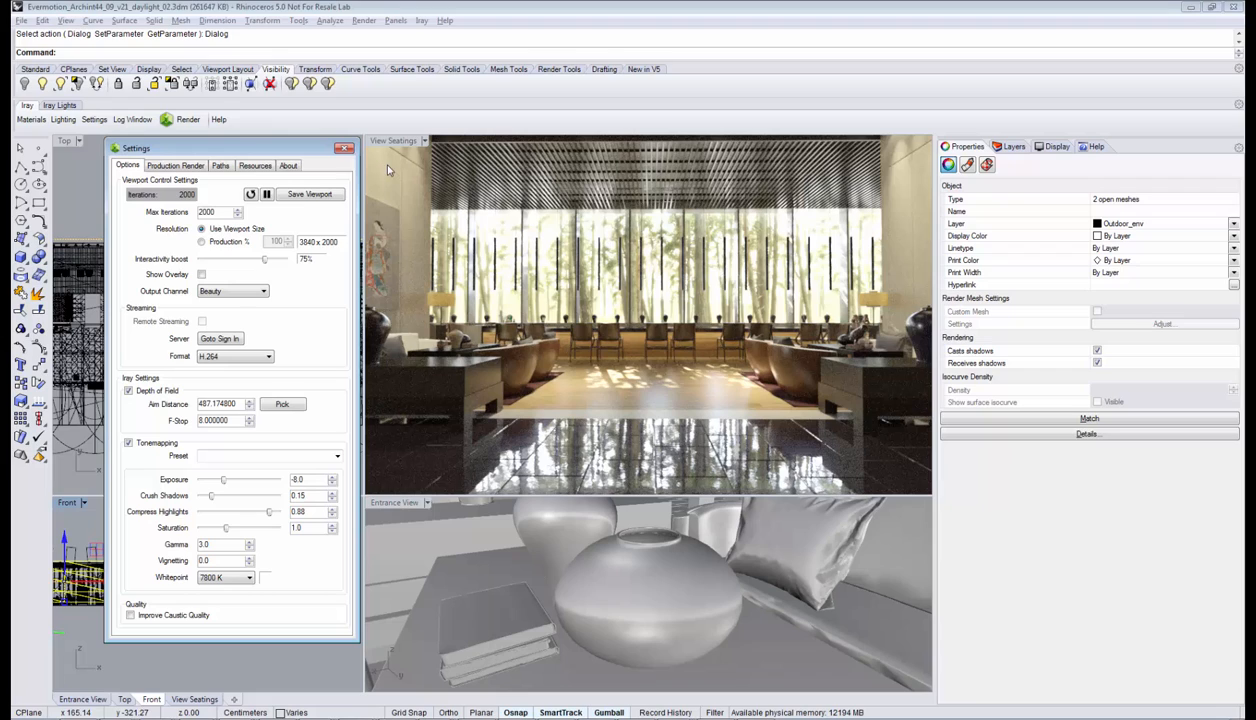
mouse_move(898, 196)
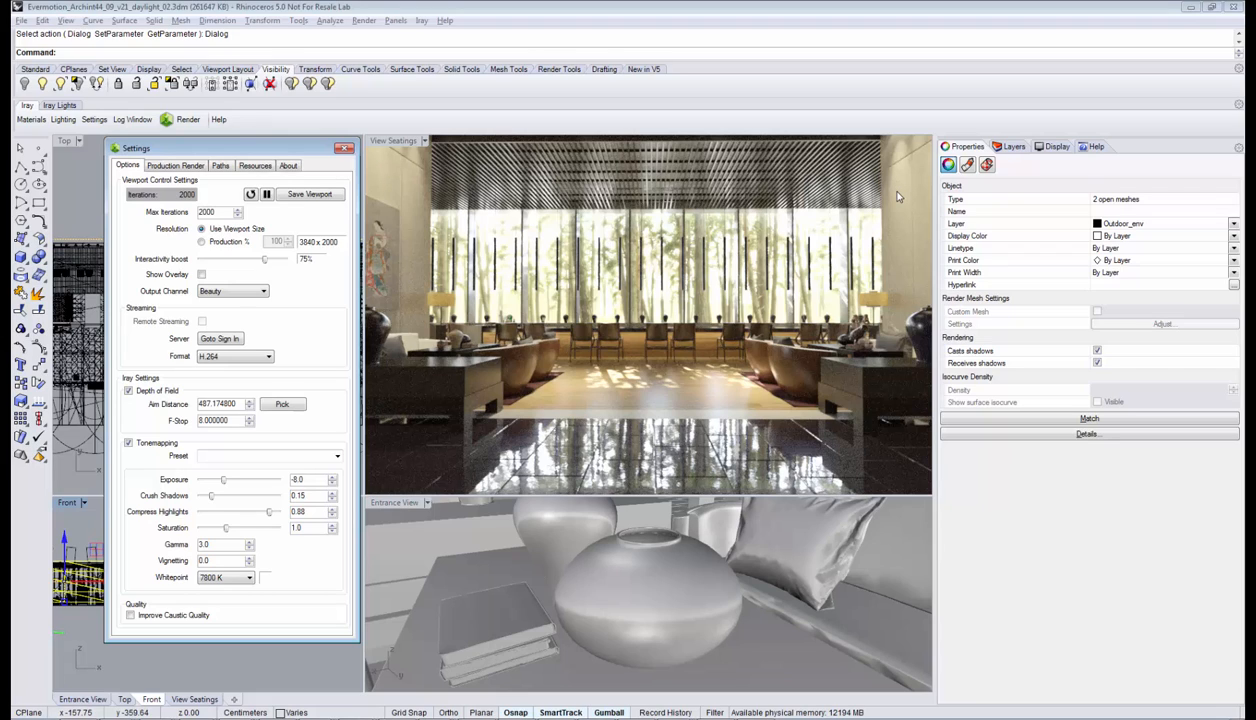